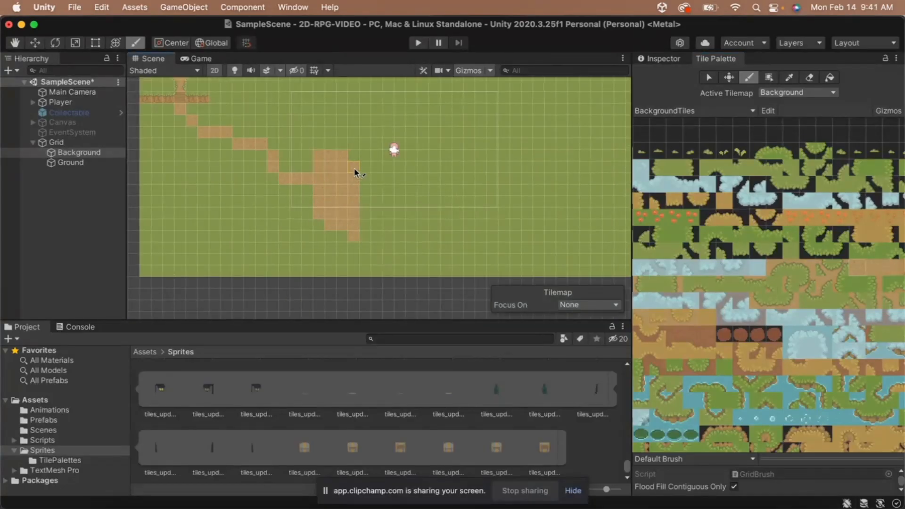
# Step: Reshape the Player's Box Collider 2D, pulling in both sides and the top to fit the sprite
pyautogui.click(560, 145)
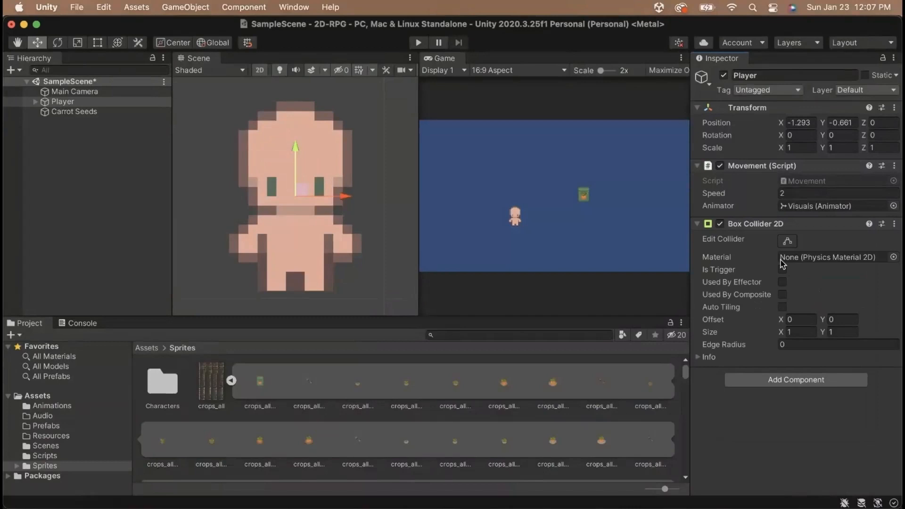
pyautogui.click(697, 223)
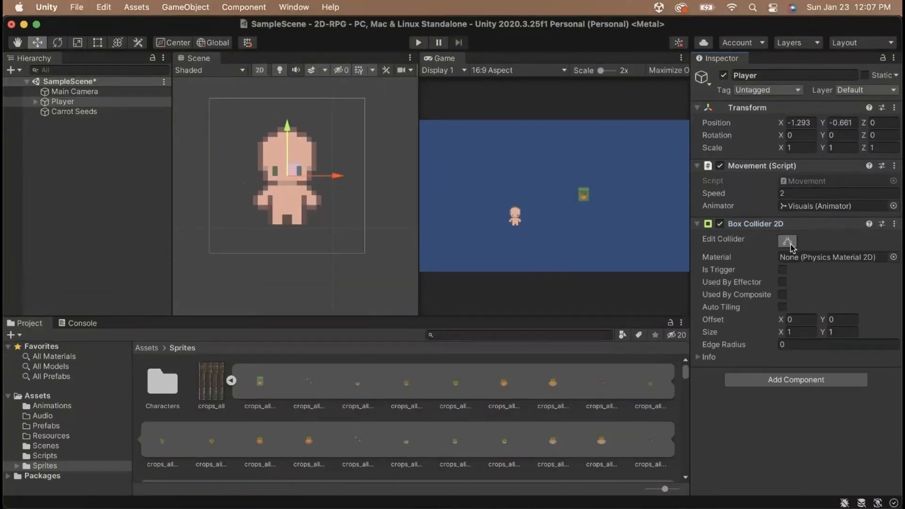
pyautogui.click(786, 241)
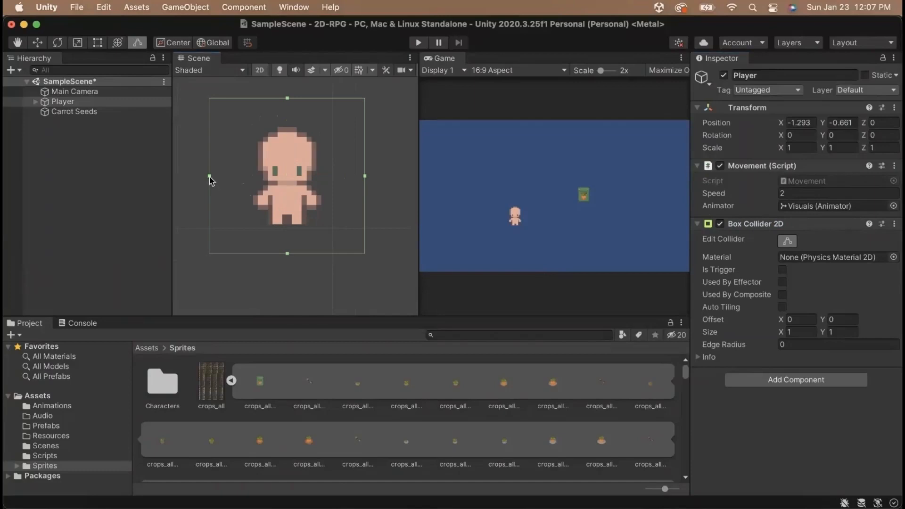
pyautogui.moveTo(211, 176); pyautogui.dragTo(258, 176)
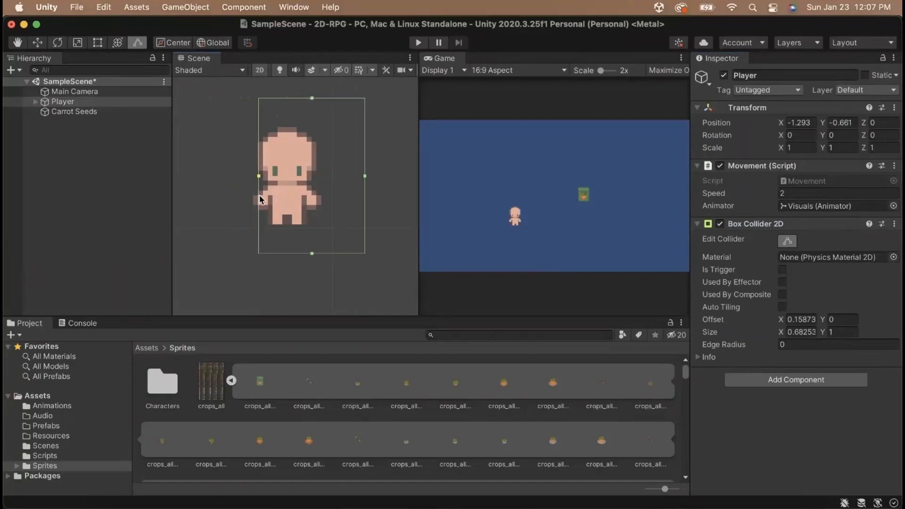
pyautogui.moveTo(364, 176); pyautogui.dragTo(333, 176)
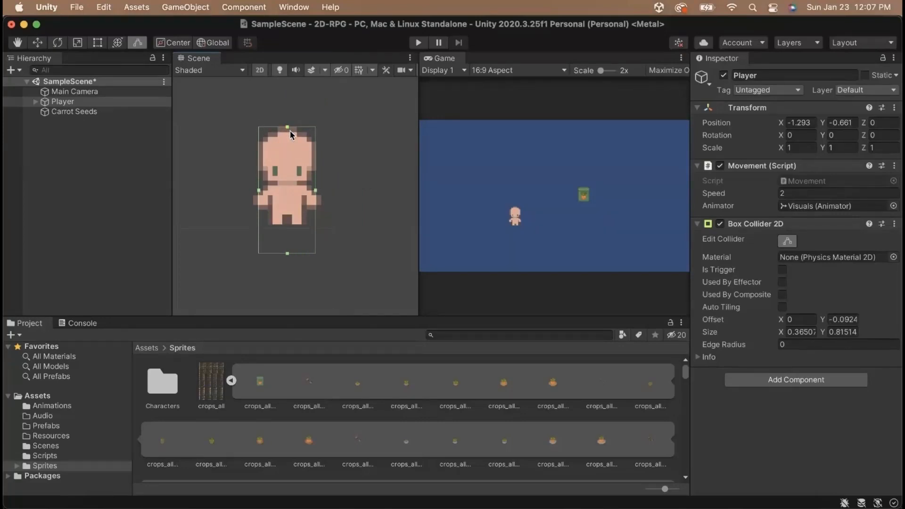
pyautogui.moveTo(286, 253); pyautogui.dragTo(287, 224)
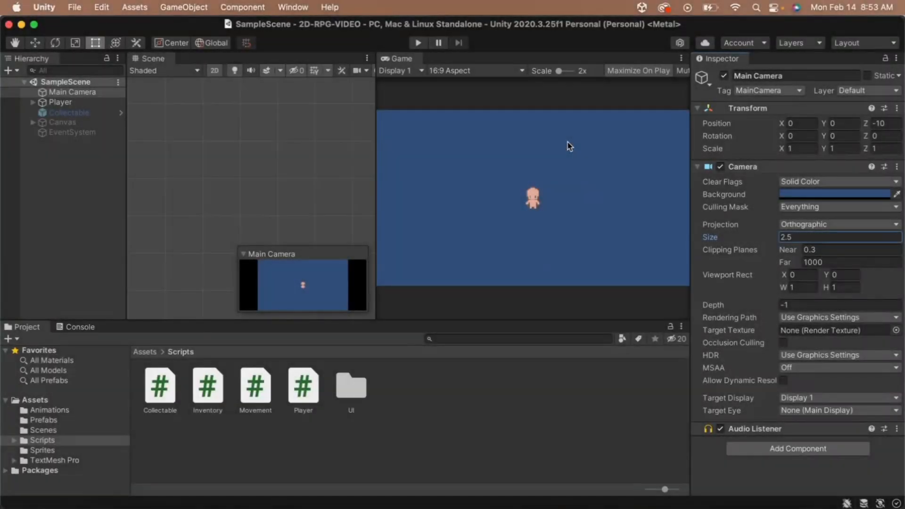
pyautogui.moveTo(104, 173)
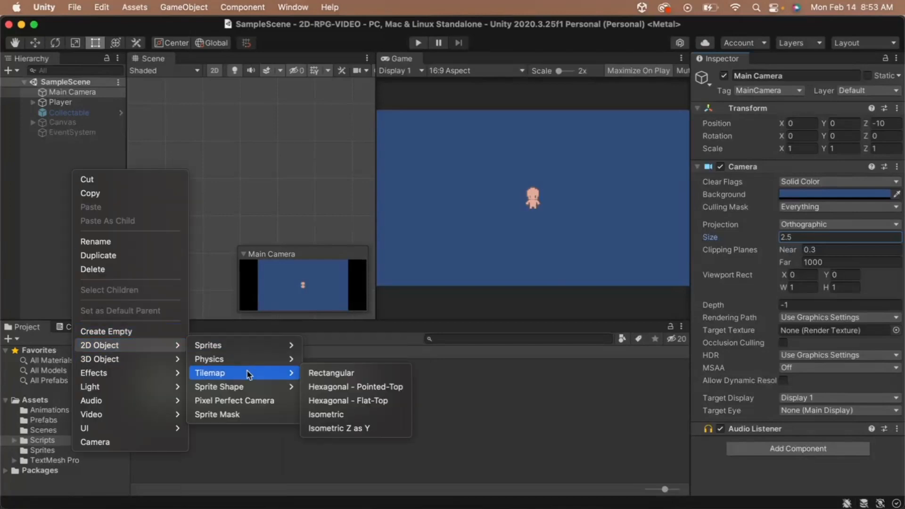
pyautogui.moveTo(326, 374)
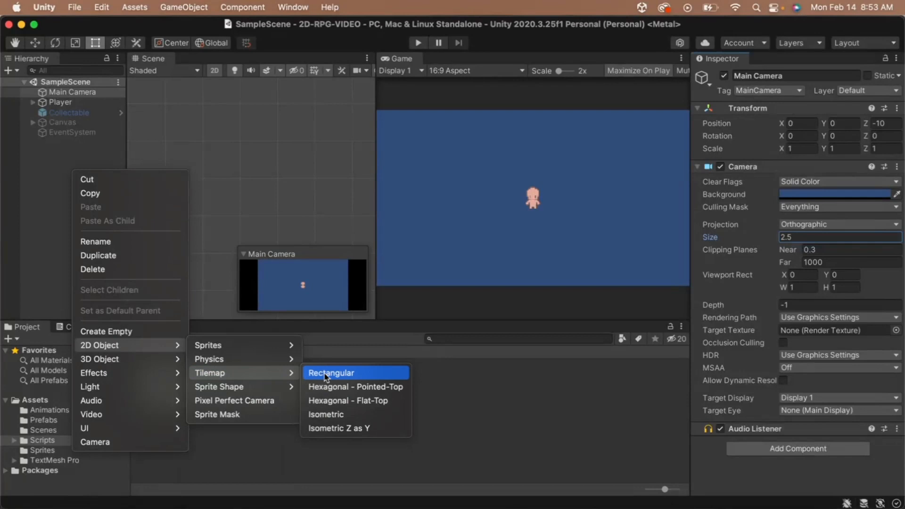
# Step: Create a rectangular tilemap Grid with Background and Ground layers, selecting Background
pyautogui.click(332, 372)
pyautogui.write('Background')
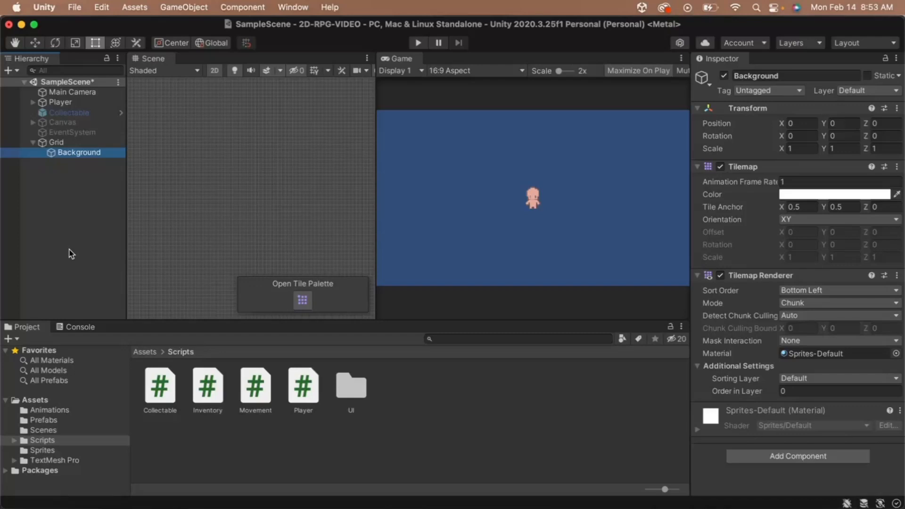
pyautogui.moveTo(70, 253)
pyautogui.write('Ground')
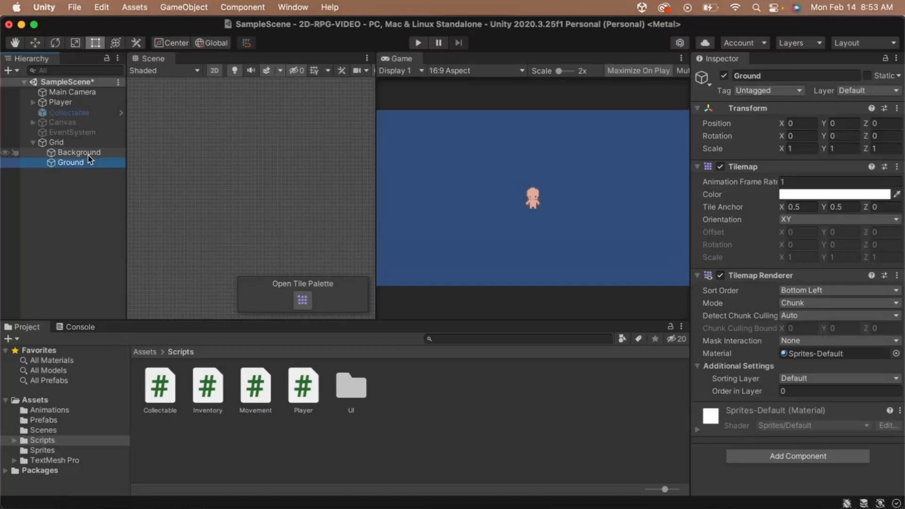
pyautogui.click(79, 153)
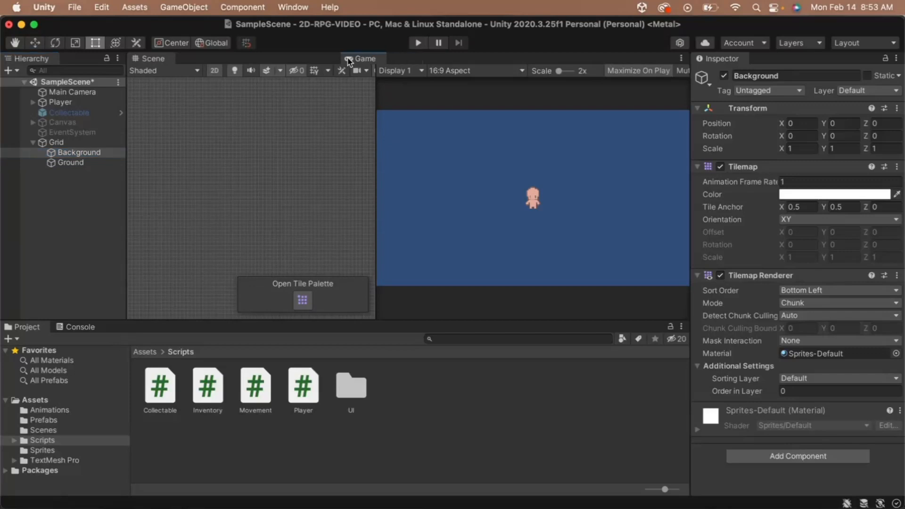
# Step: Dock the Game view behind the Scene view and show the Tile Palette window
pyautogui.click(356, 59)
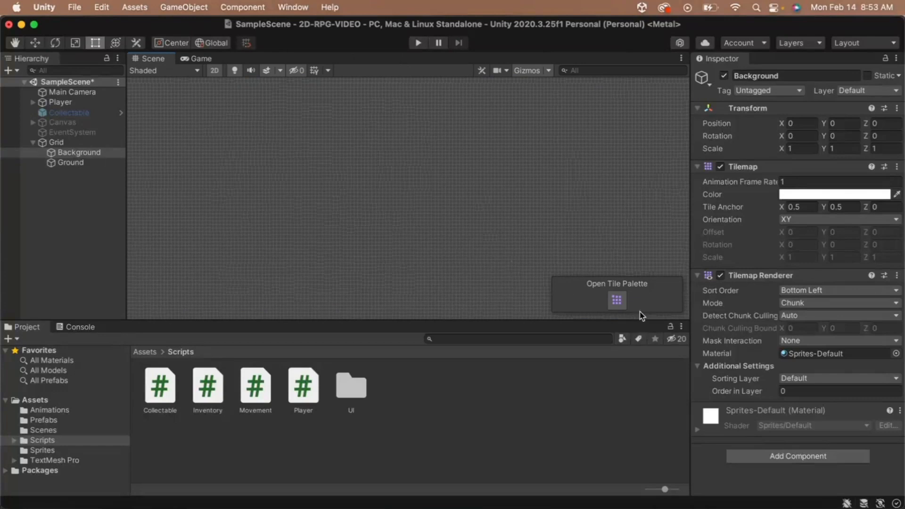
pyautogui.click(616, 300)
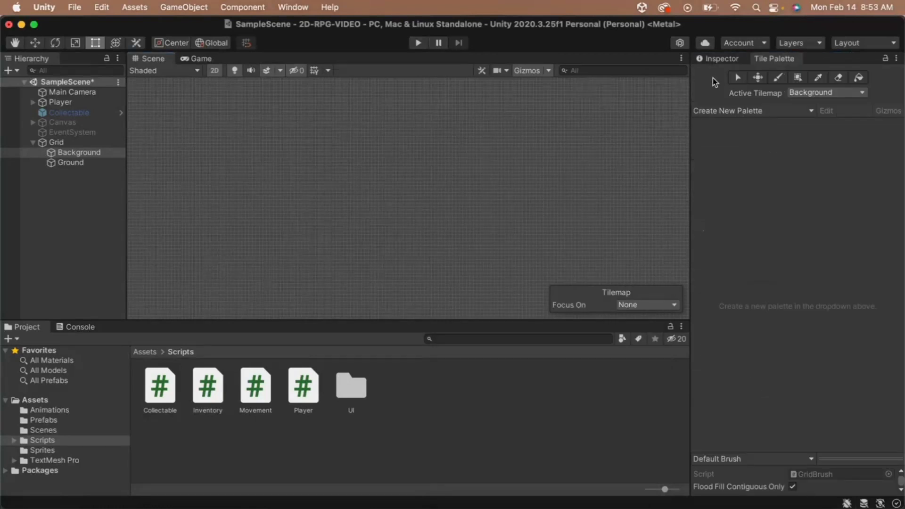
pyautogui.moveTo(692, 91)
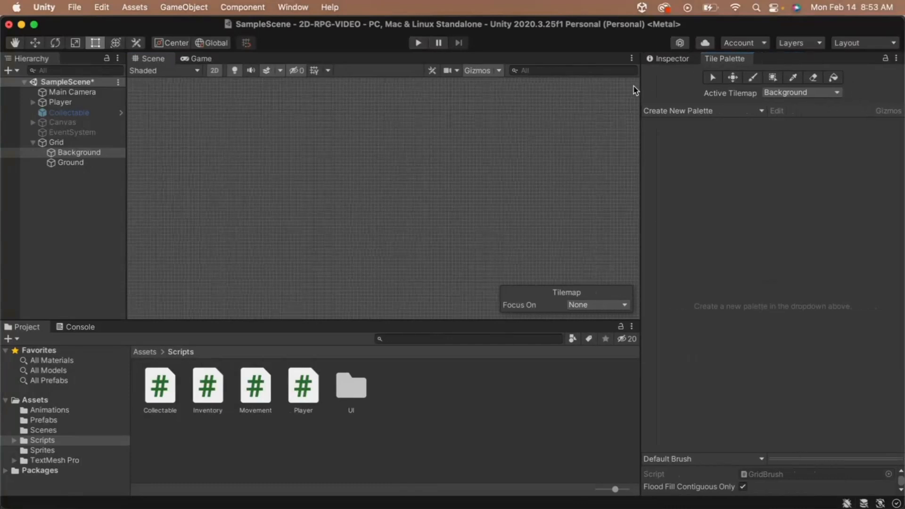
# Step: Start a new tile palette named BackgroundTiles
pyautogui.click(701, 110)
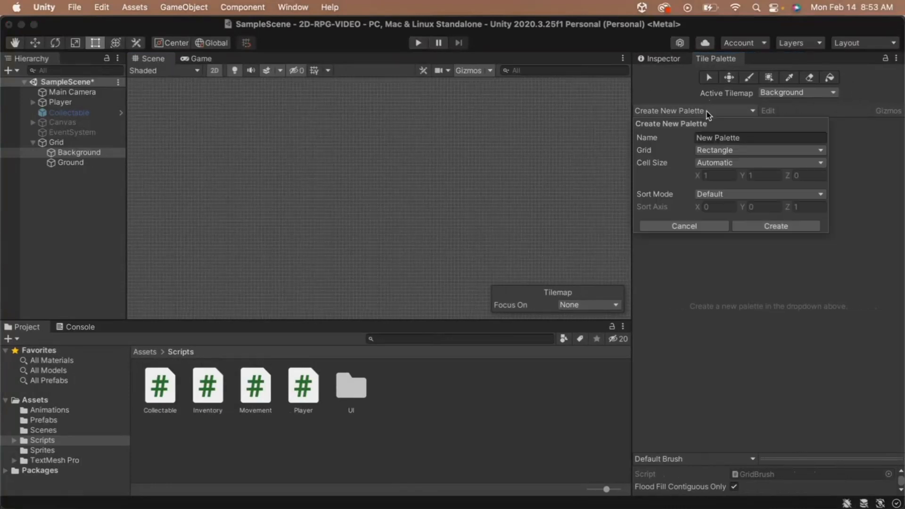
pyautogui.click(753, 137)
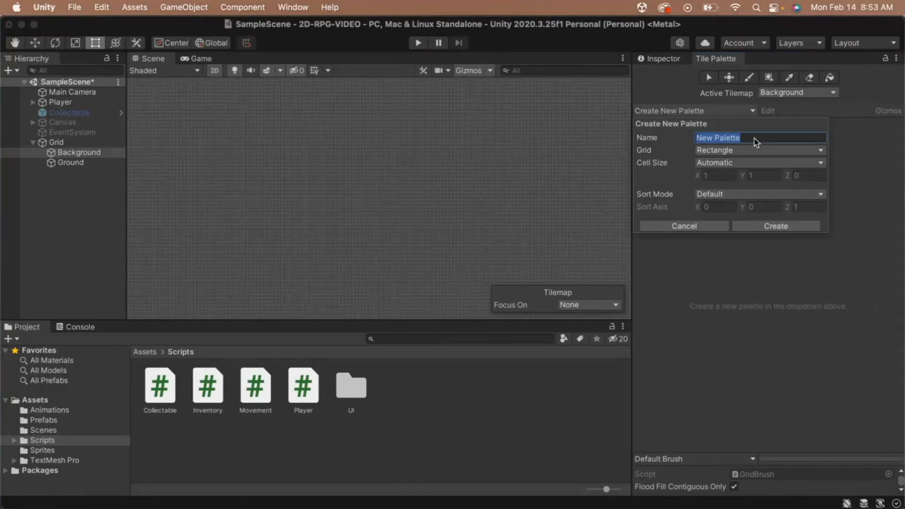
pyautogui.write('Background')
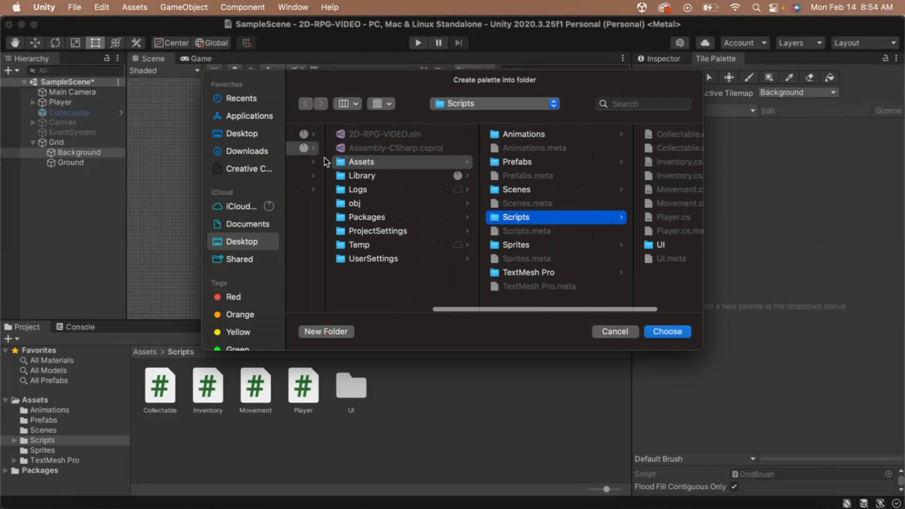
# Step: Save the palette into a new Tile Palettes folder created inside Assets/Sprites
pyautogui.click(517, 245)
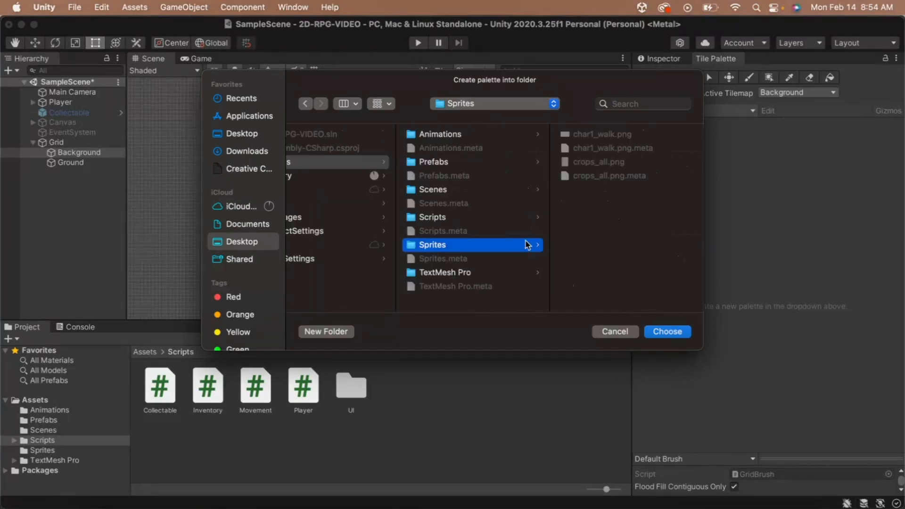
pyautogui.click(326, 331)
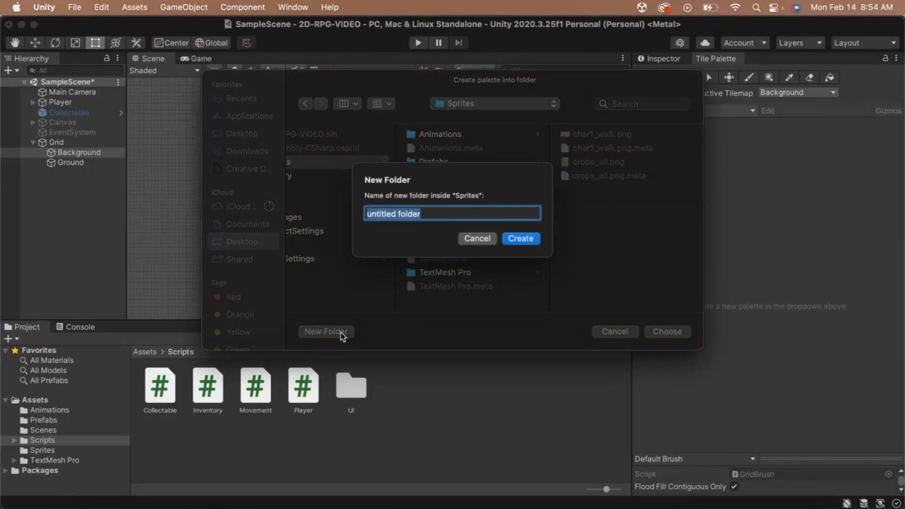
pyautogui.write('Tile Palettes')
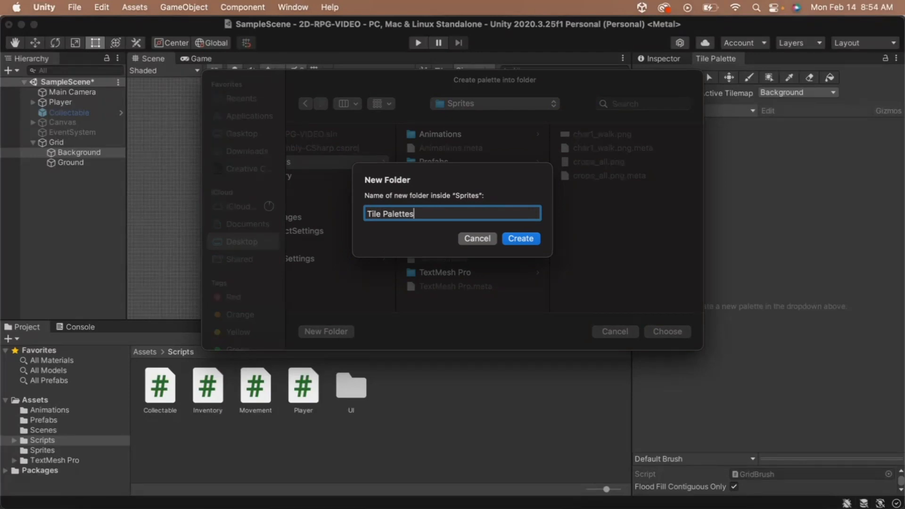
pyautogui.click(520, 238)
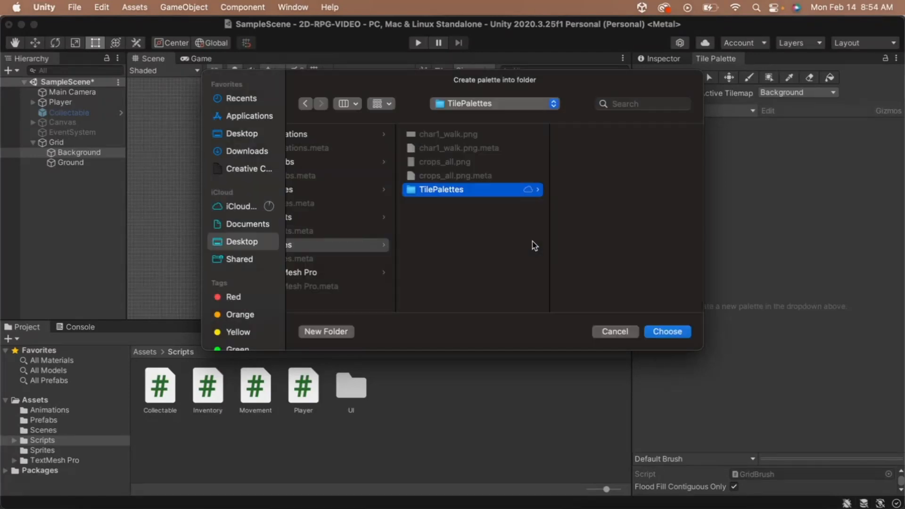
pyautogui.click(667, 332)
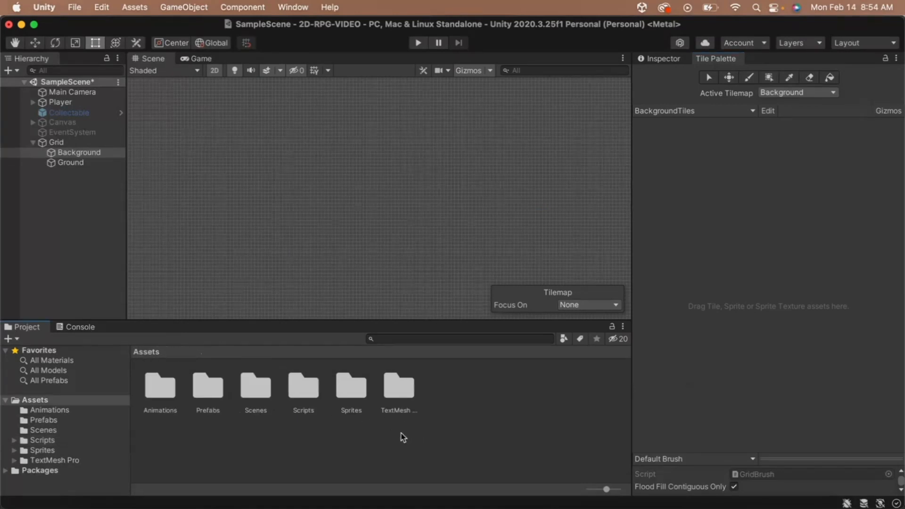
# Step: Import tiles_updated.png from the Desktop tiles folder into Assets/Sprites
pyautogui.doubleClick(351, 385)
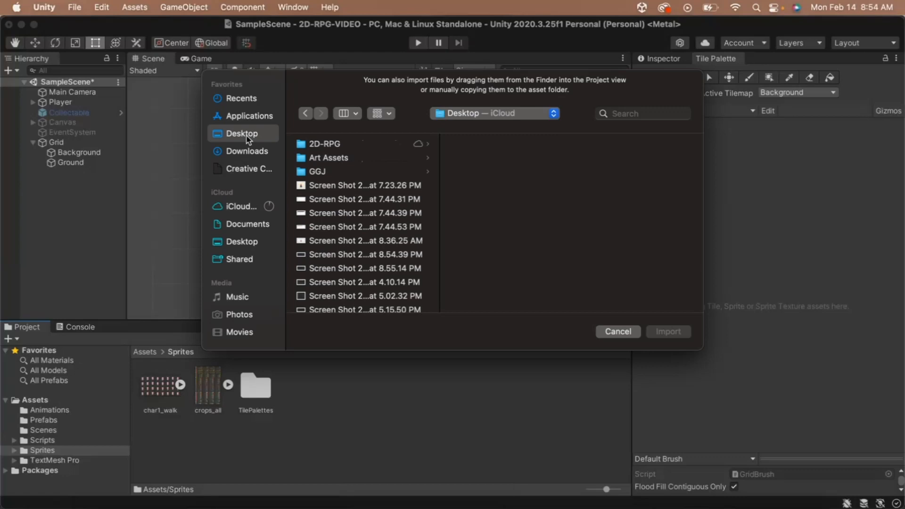
pyautogui.click(427, 254)
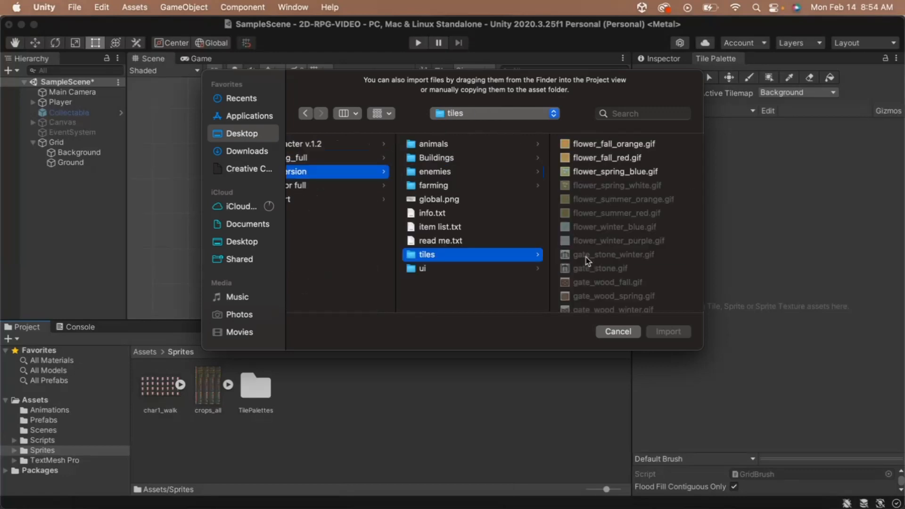
pyautogui.scroll(-3)
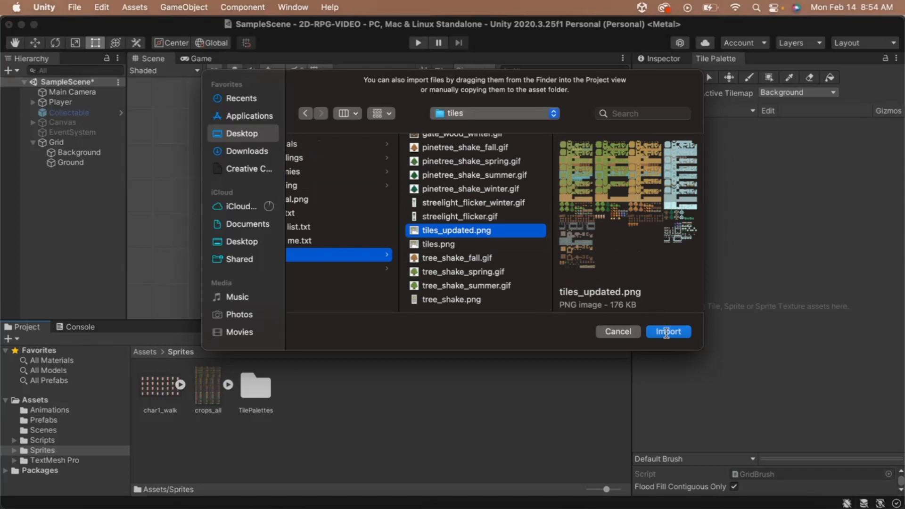
pyautogui.click(668, 332)
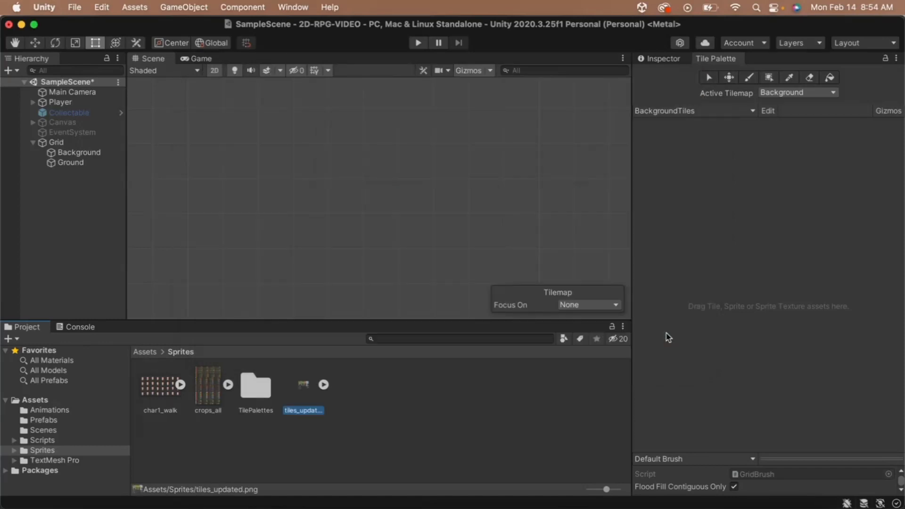
# Step: Set tiles_updated to Multiple sprites, 16 pixels per unit, point filter, no compression, and apply
pyautogui.click(303, 384)
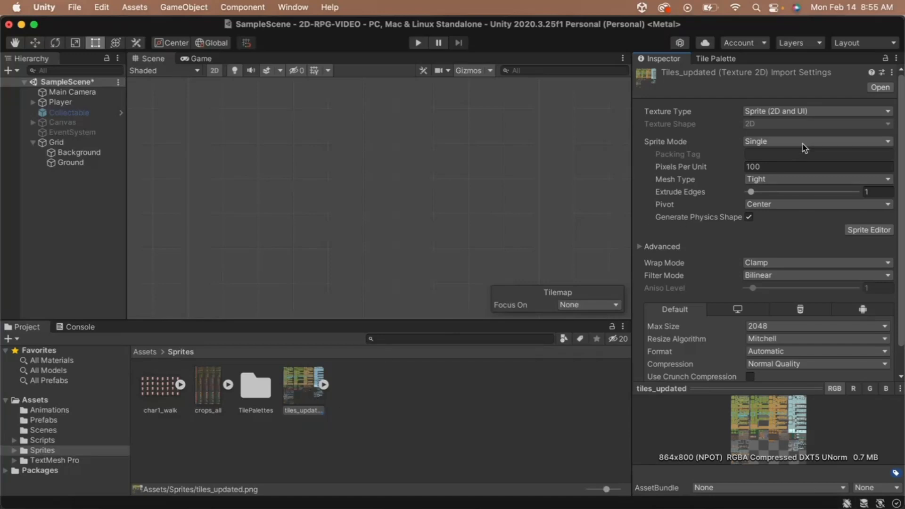
pyautogui.click(817, 142)
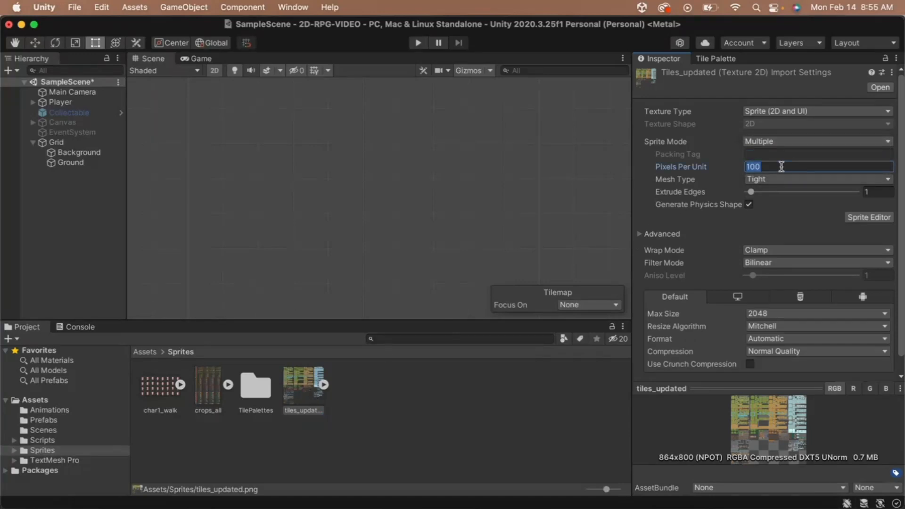
pyautogui.write('16')
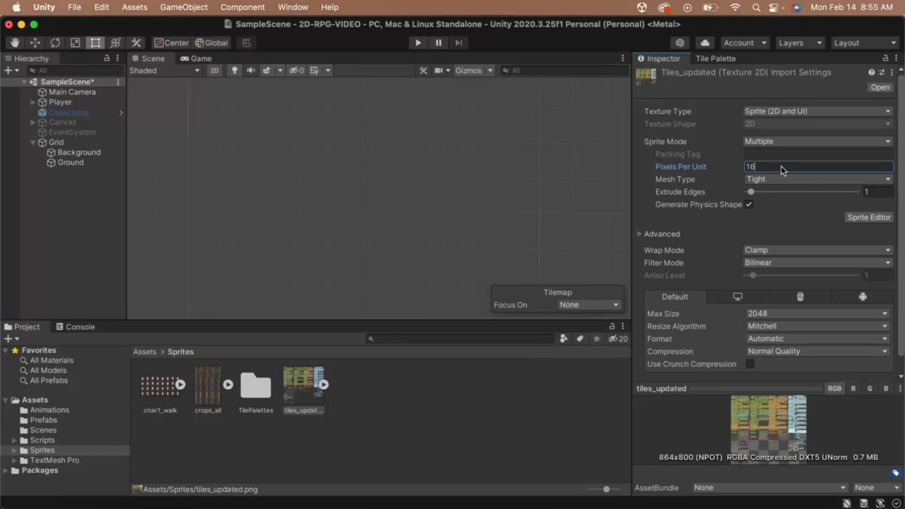
pyautogui.moveTo(776, 205)
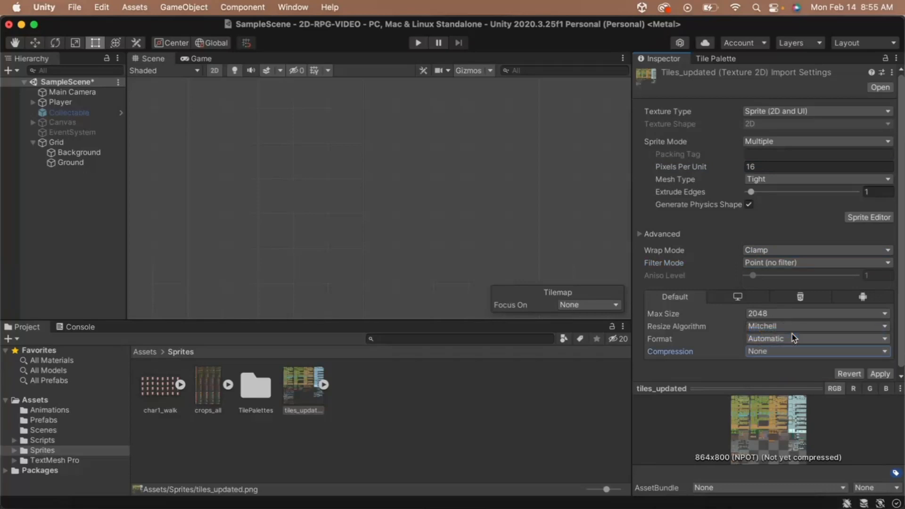
pyautogui.click(880, 373)
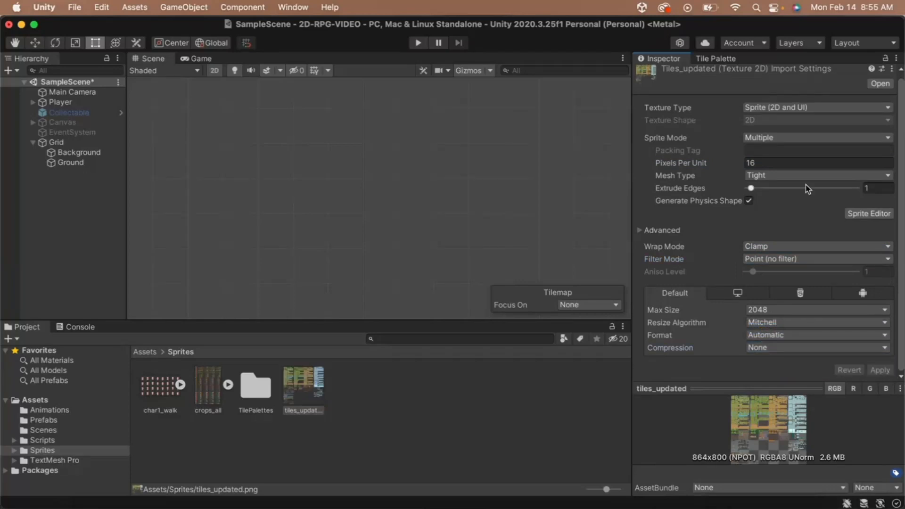
pyautogui.click(869, 213)
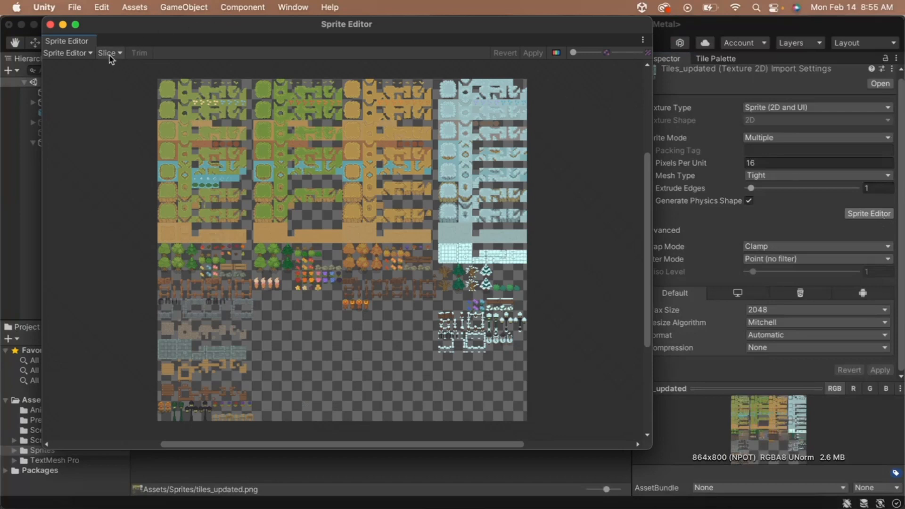
# Step: Slice the sheet by 16×16 cell size, apply the slicing and close the Sprite Editor
pyautogui.click(107, 52)
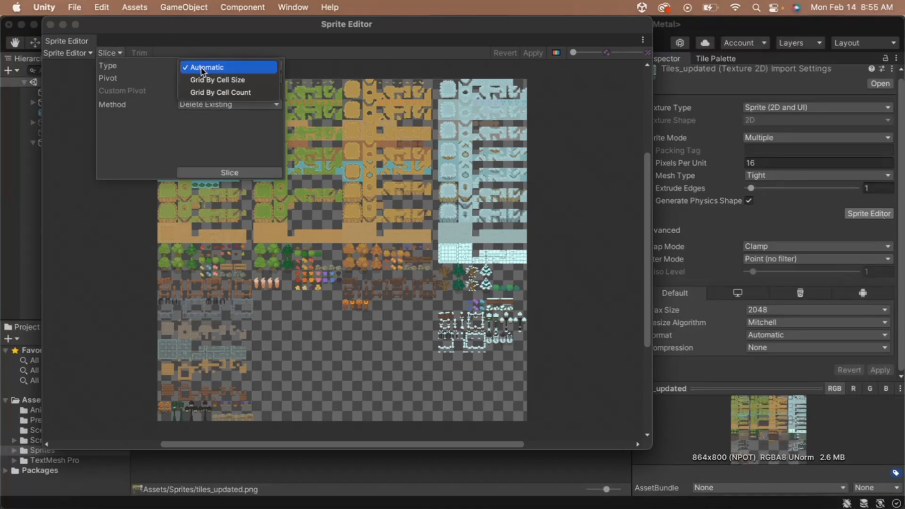
pyautogui.click(217, 79)
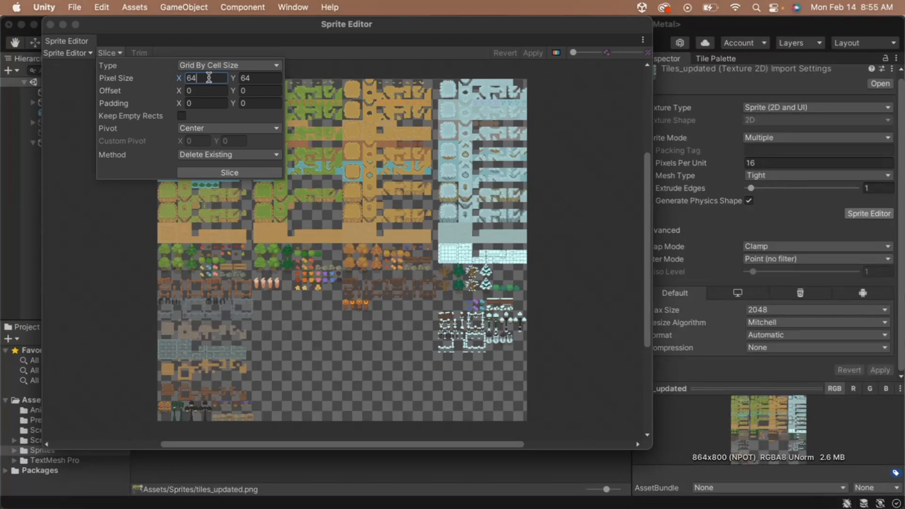
pyautogui.write('16')
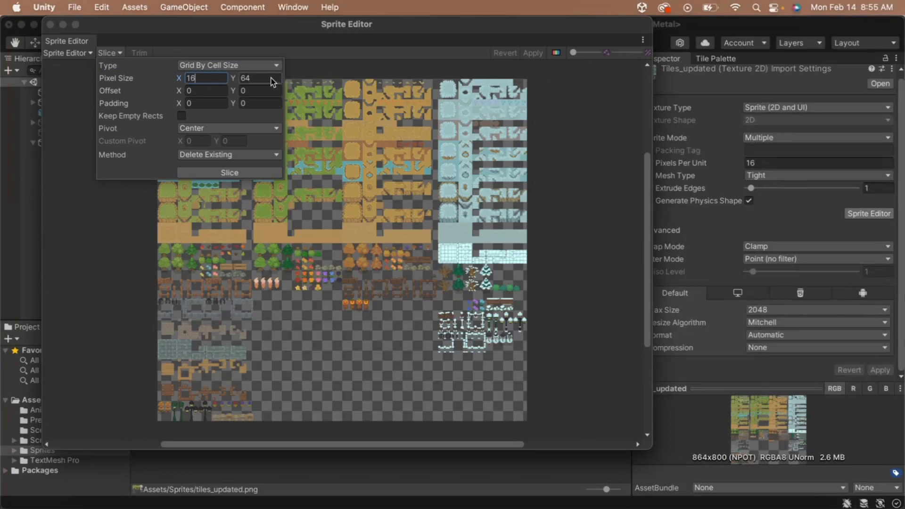
pyautogui.write('16')
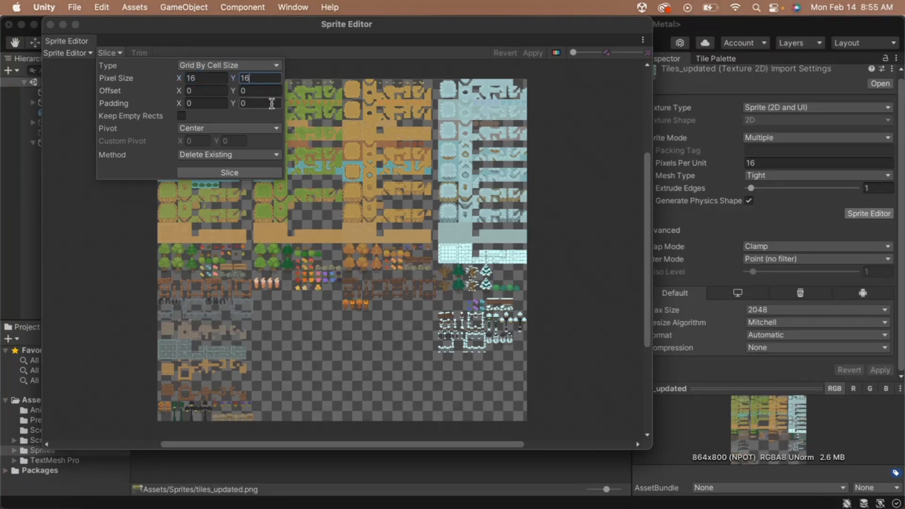
pyautogui.click(229, 173)
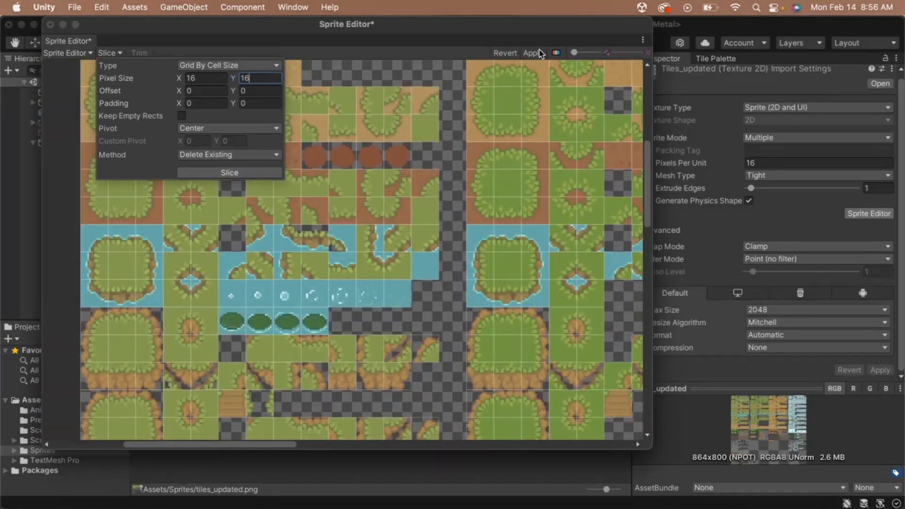
pyautogui.click(532, 53)
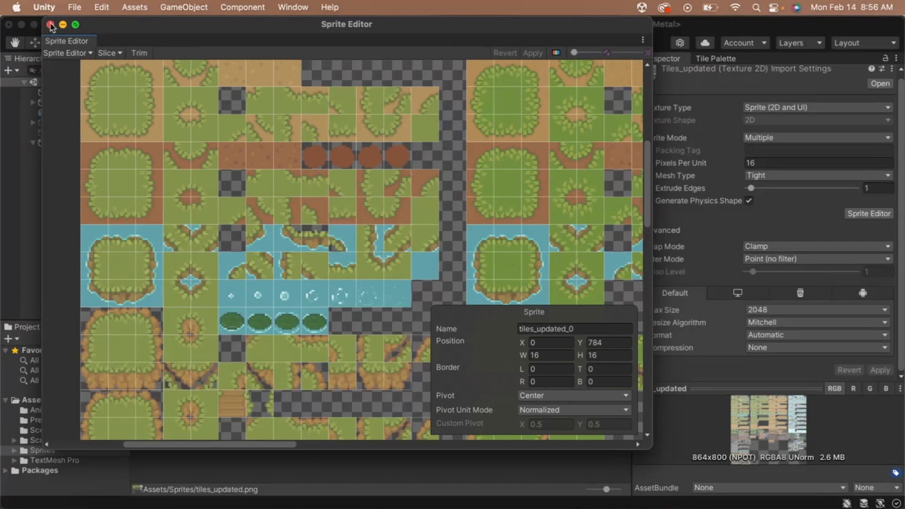
pyautogui.click(51, 24)
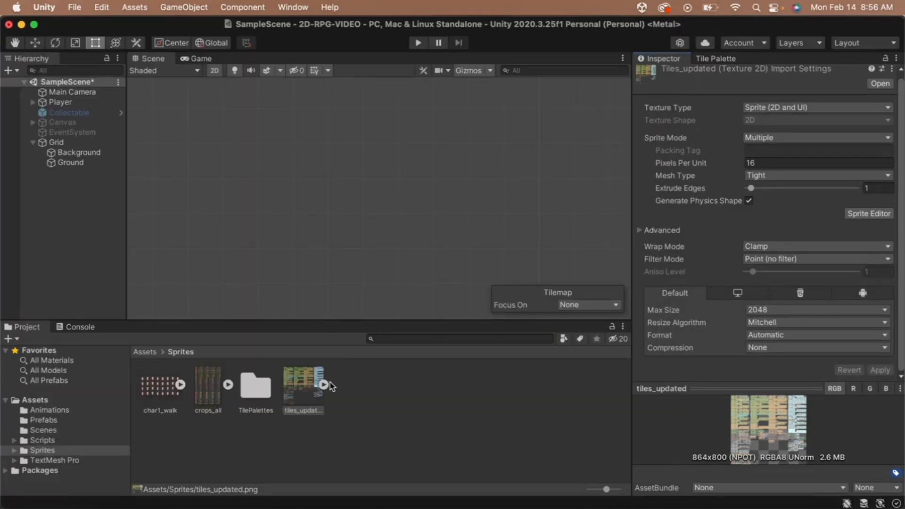
# Step: Drag all sliced tiles_updated sprites into BackgroundTiles, saving the generated tiles to TilePalettes
pyautogui.click(324, 383)
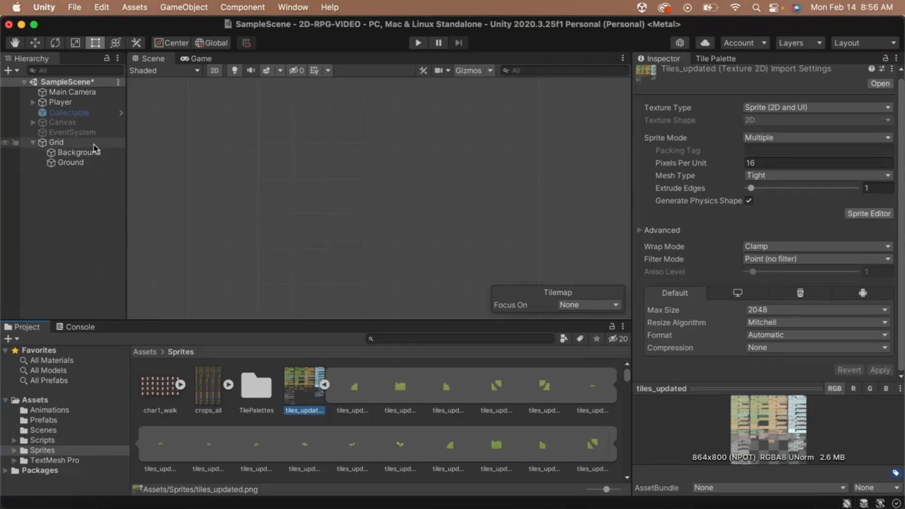
pyautogui.click(714, 58)
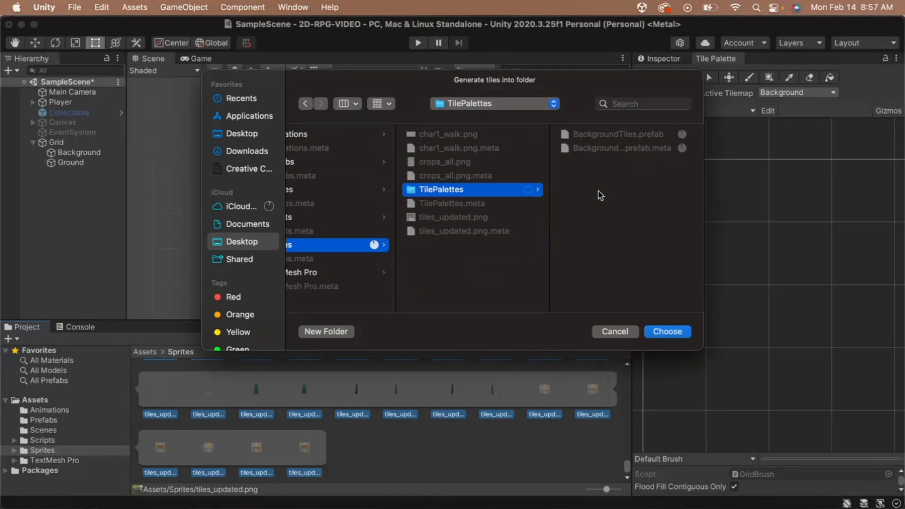
pyautogui.moveTo(664, 270)
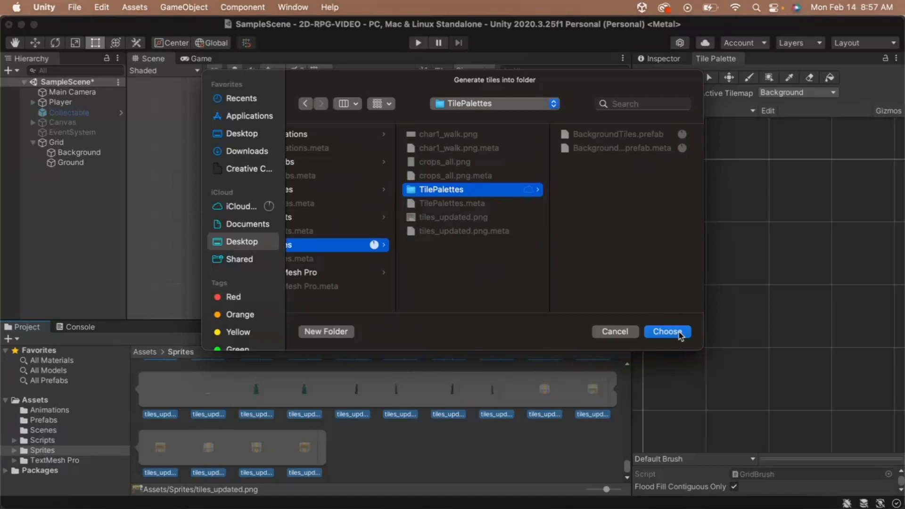
pyautogui.click(667, 332)
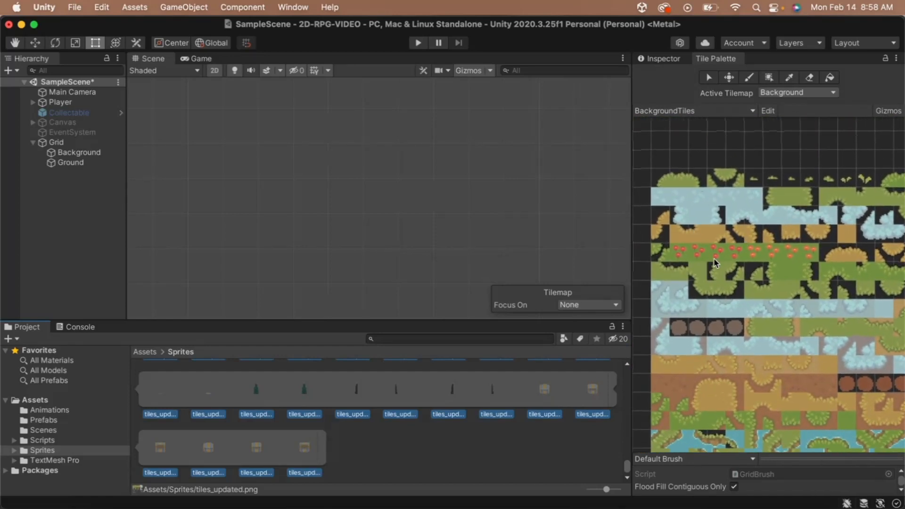
pyautogui.scroll(-3)
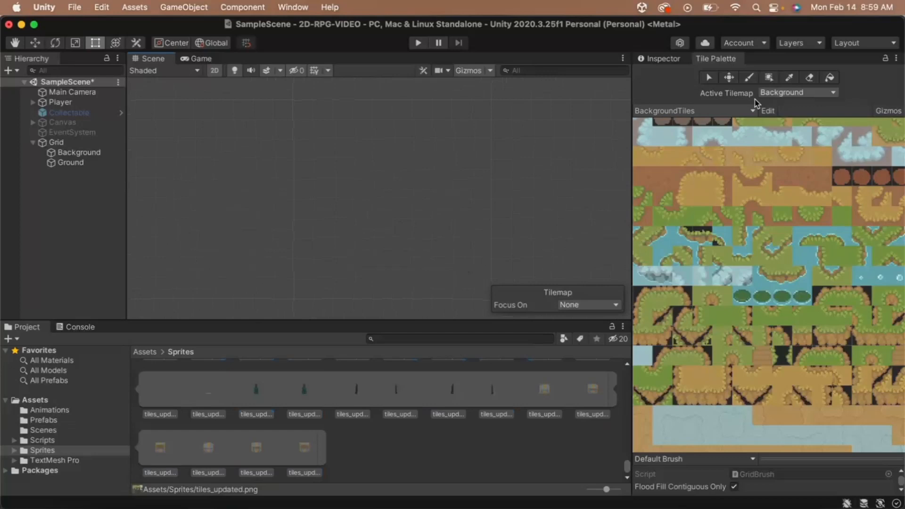
# Step: Box-fill a rectangle of grass-and-dirt tiles near the scene centre on Background
pyautogui.click(748, 77)
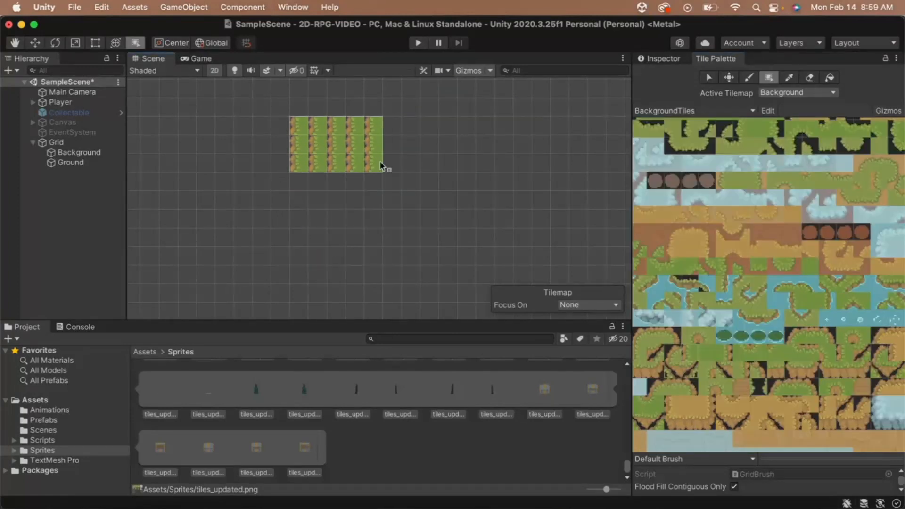
pyautogui.moveTo(379, 163); pyautogui.dragTo(476, 249)
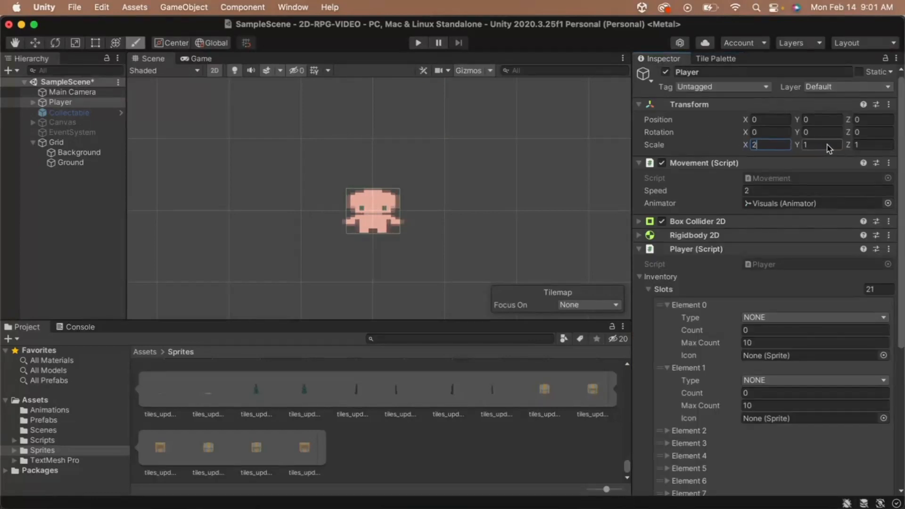
# Step: Set the Player's Transform scale to 2 on X, Y and Z
pyautogui.write('2')
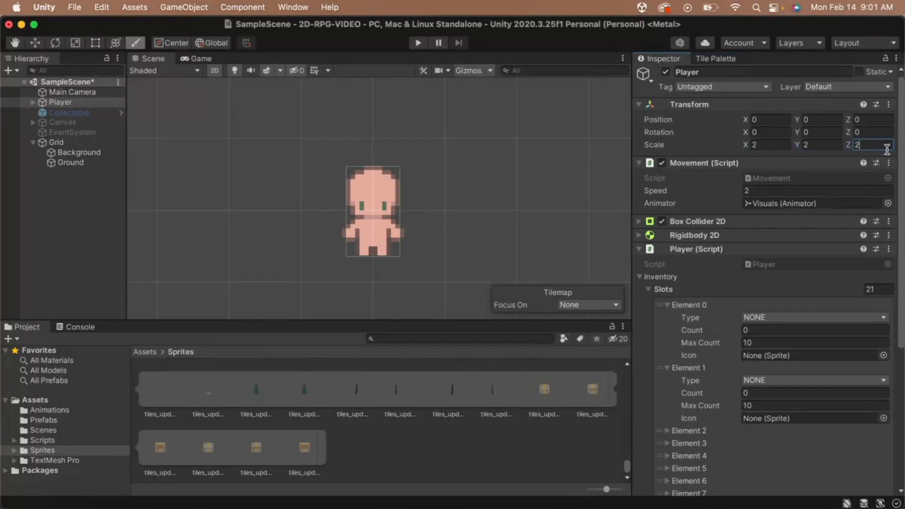
pyautogui.click(78, 152)
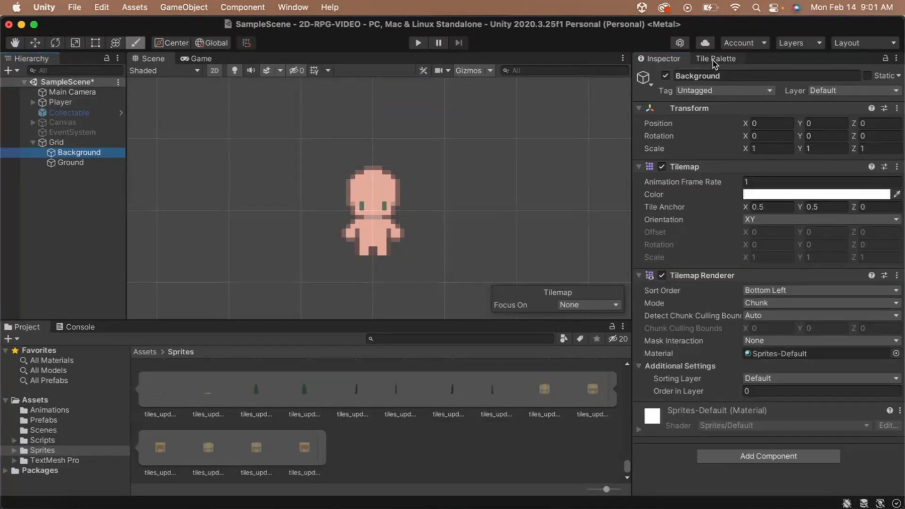
# Step: Paint grass tiles onto the Background tilemap and extend the field across the scene
pyautogui.click(714, 59)
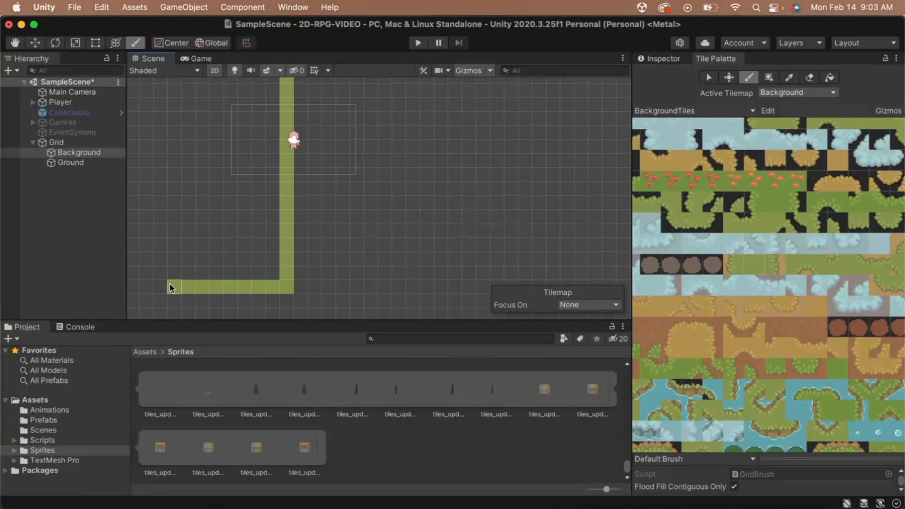
pyautogui.click(829, 78)
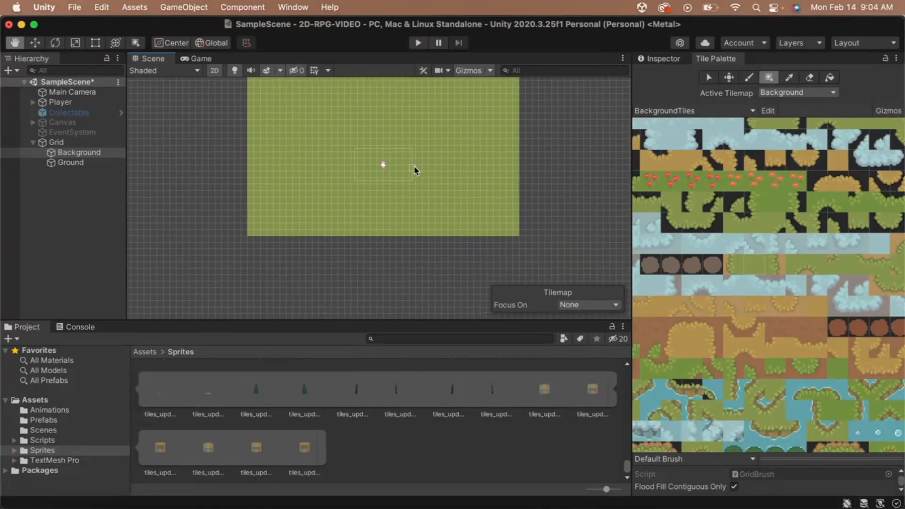
pyautogui.click(417, 42)
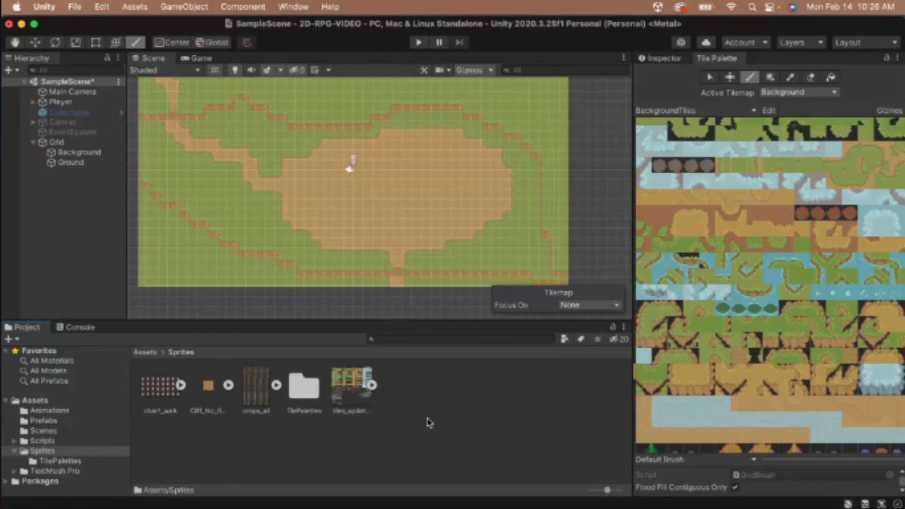
# Step: Import buildings.png as a new asset into the Sprites folder
pyautogui.rightClick(427, 423)
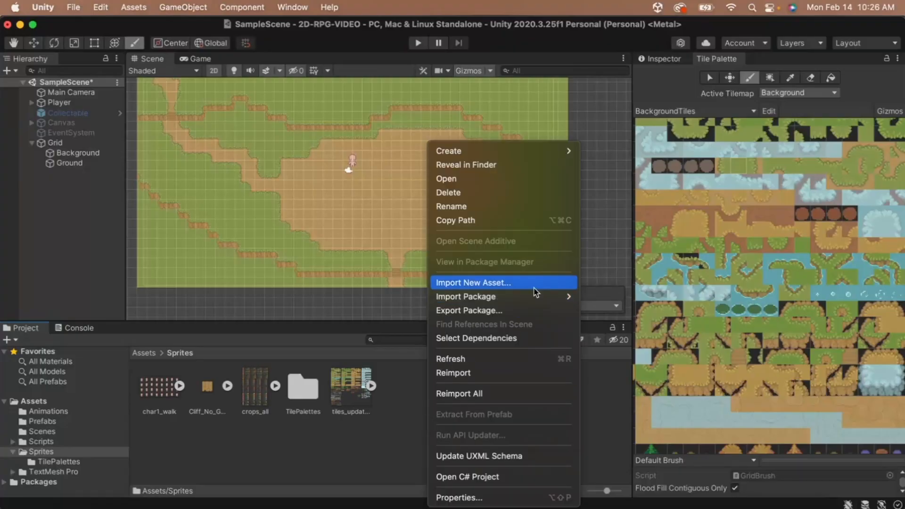
pyautogui.click(473, 283)
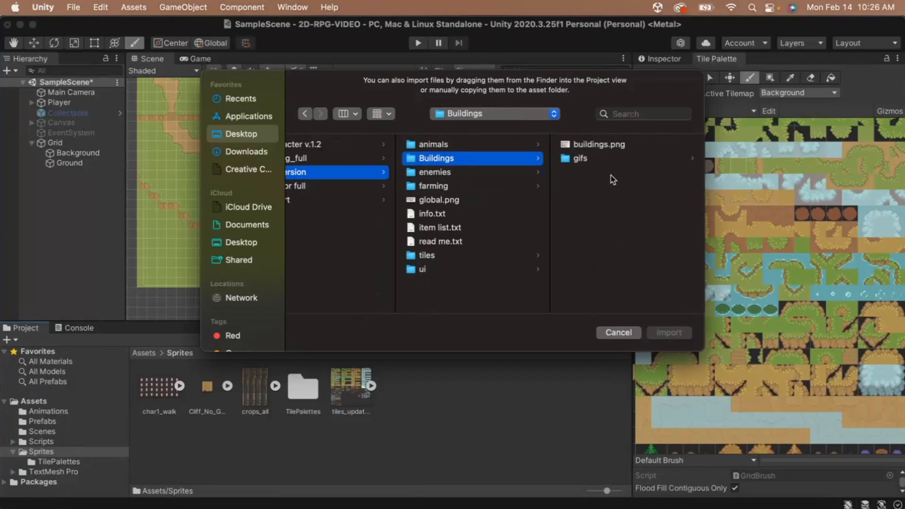
pyautogui.click(597, 144)
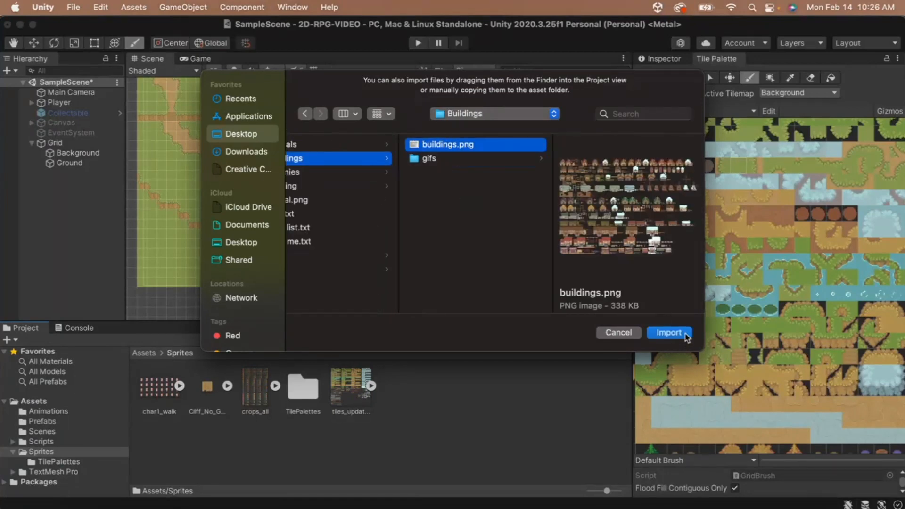
pyautogui.click(669, 332)
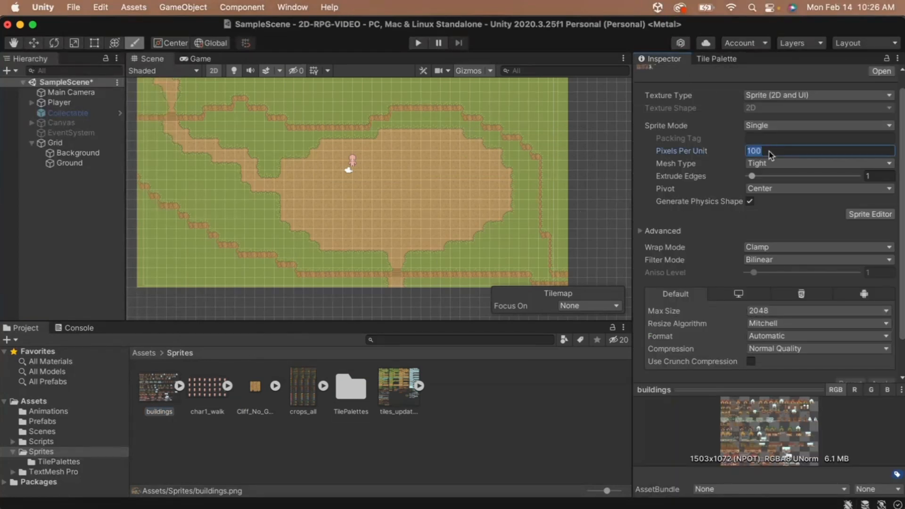
# Step: Set the buildings texture to Multiple sprites, Point filtering, no compression, and apply
pyautogui.click(818, 125)
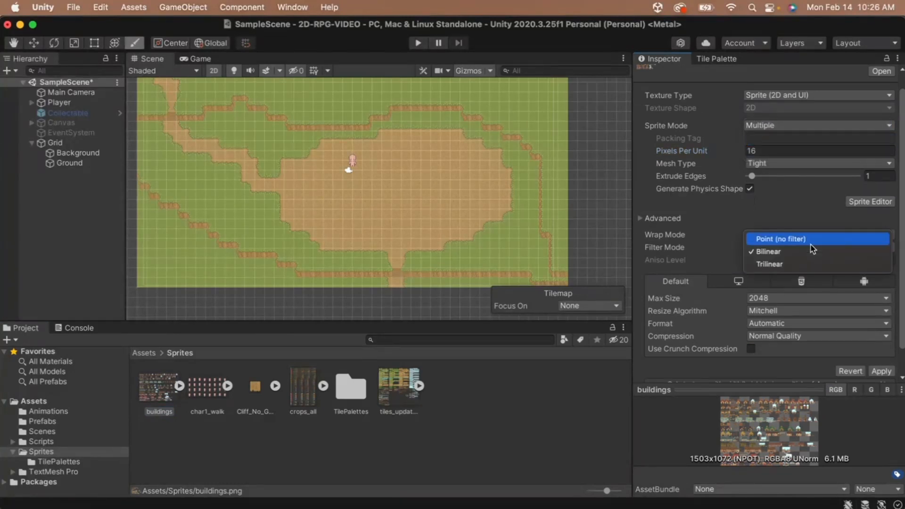
pyautogui.click(779, 238)
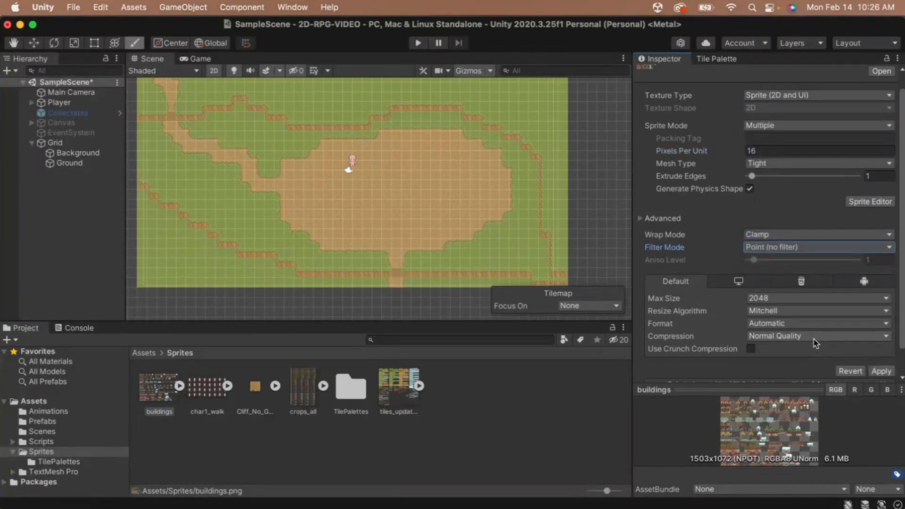
pyautogui.click(817, 336)
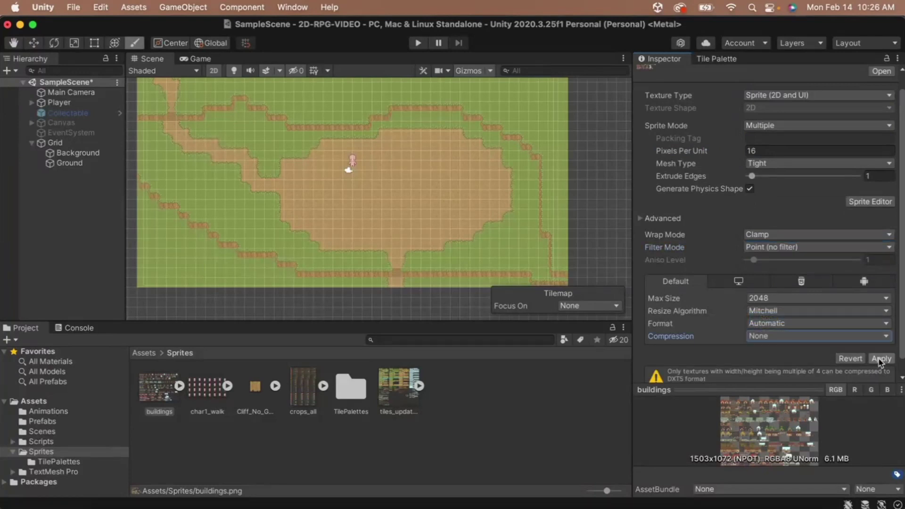
pyautogui.click(881, 358)
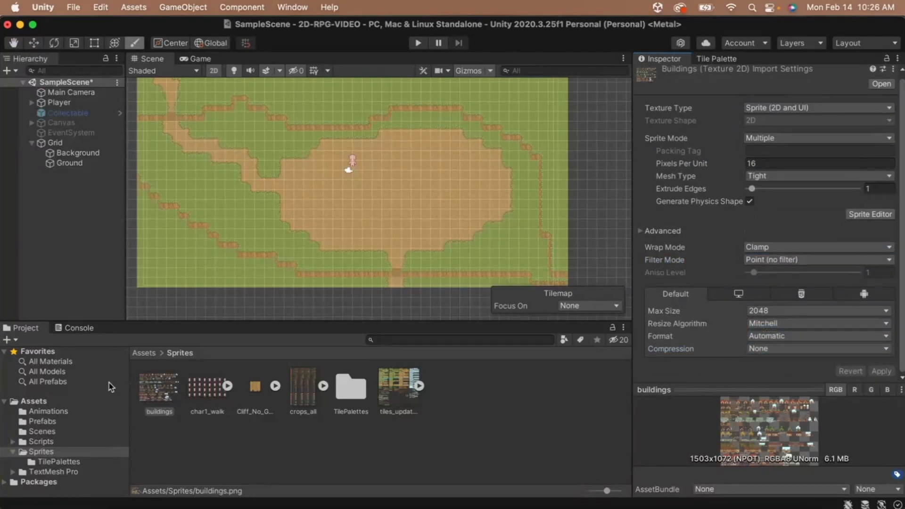
# Step: Slice the buildings sheet into individual sprites in the Sprite Editor and apply
pyautogui.click(869, 214)
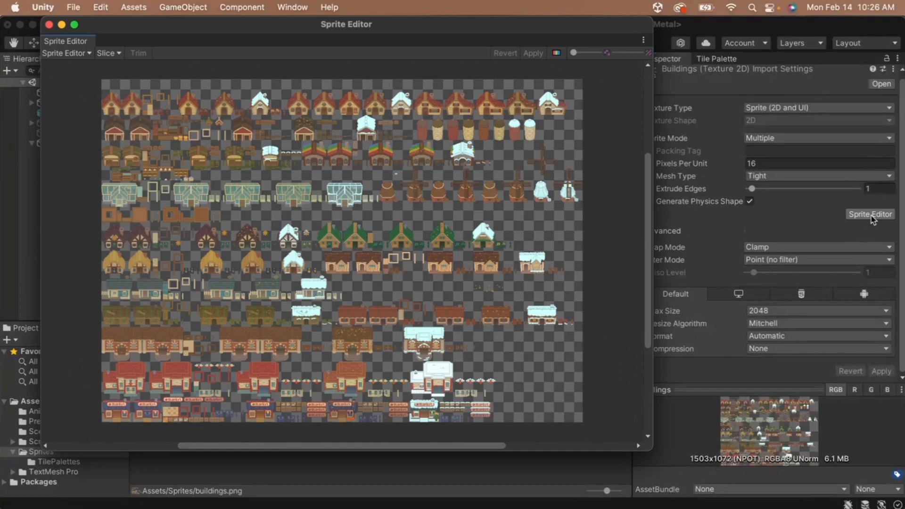
pyautogui.click(106, 53)
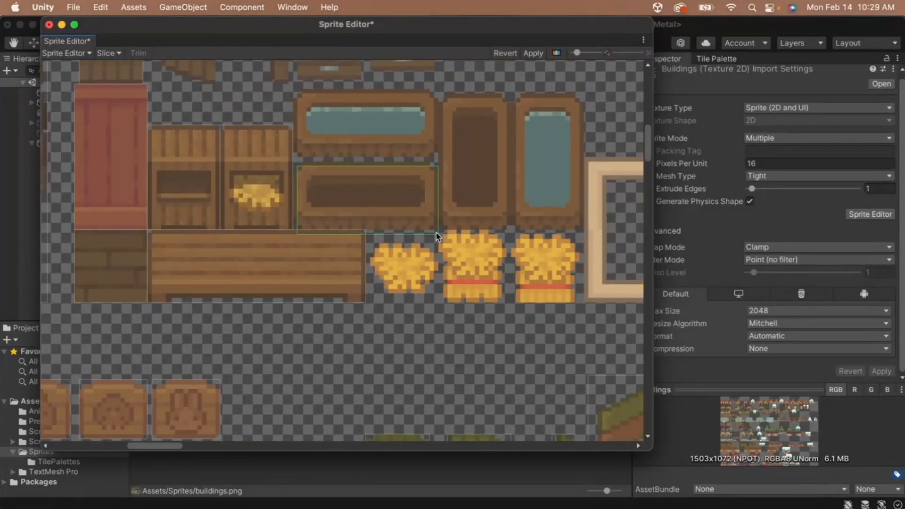
pyautogui.click(402, 264)
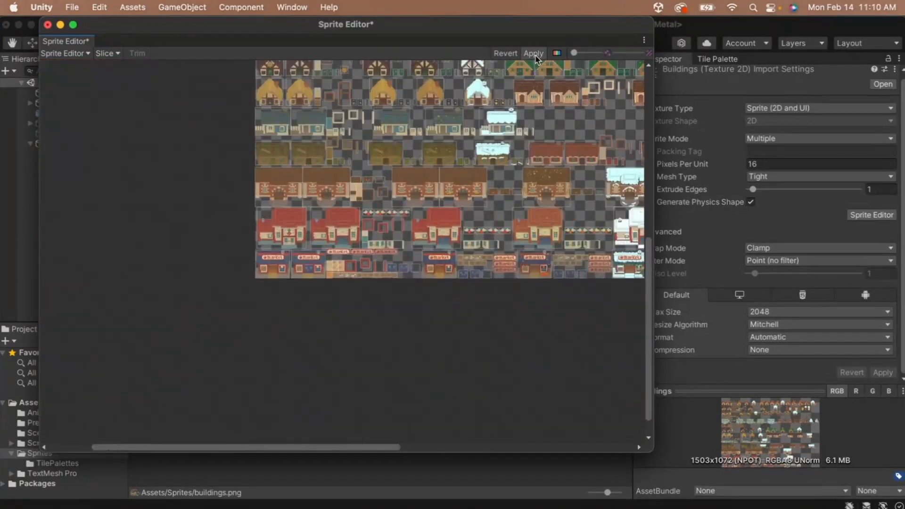
pyautogui.click(534, 53)
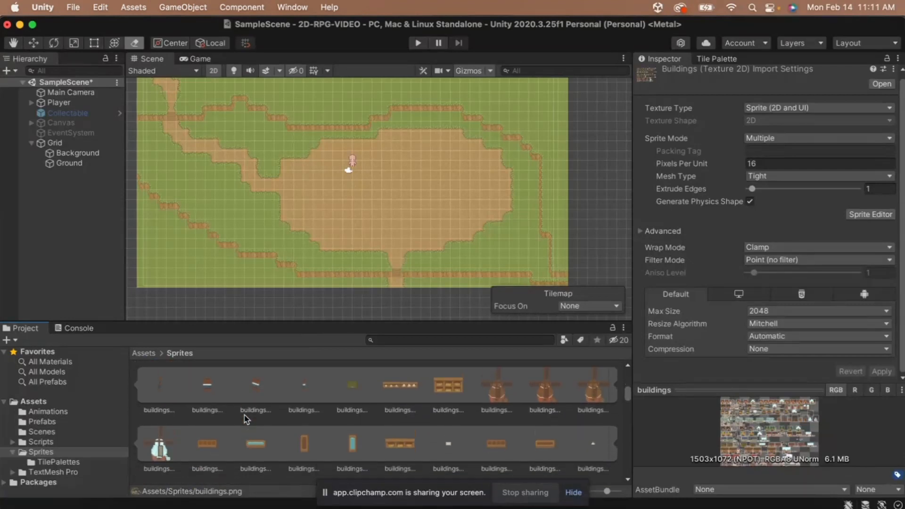
# Step: Add a Polygon Collider 2D component to the Player House
pyautogui.click(158, 384)
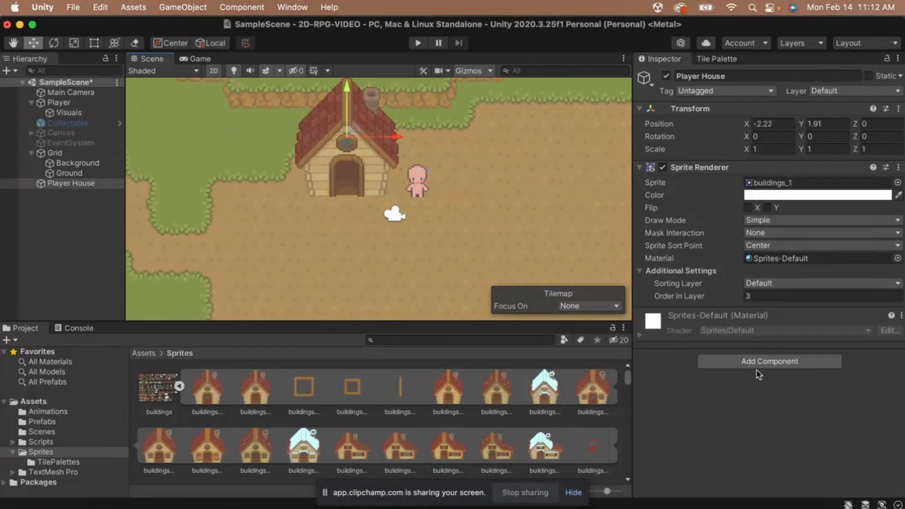
pyautogui.write('ed')
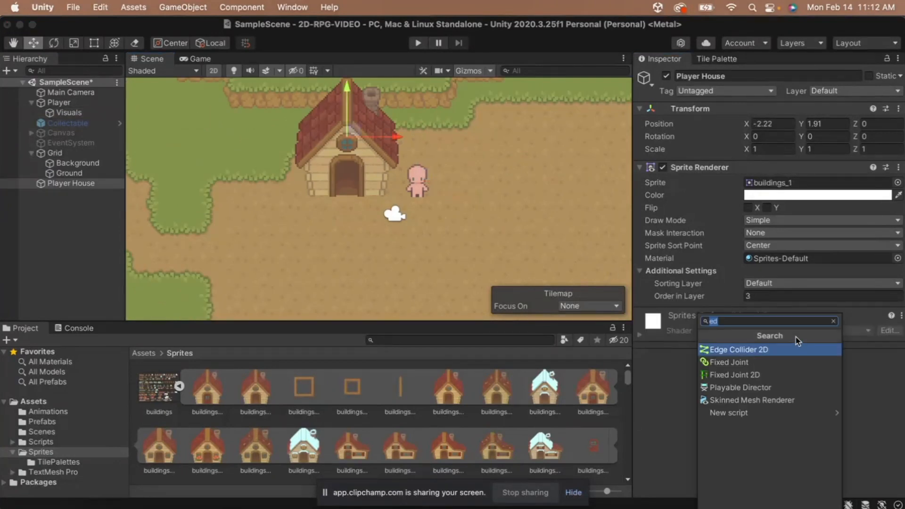
pyautogui.write('po')
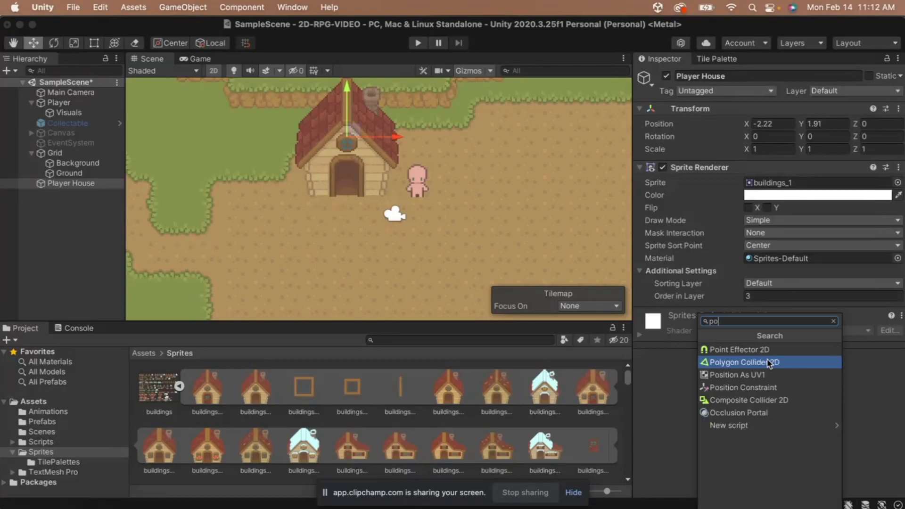
pyautogui.click(743, 362)
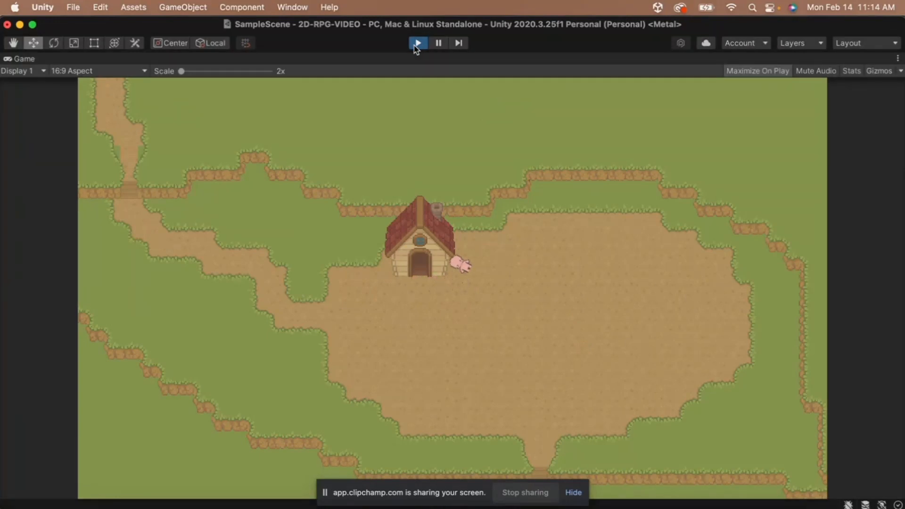
# Step: Stop play and set Order in Layer 2 on the player's Visuals and the Player House
pyautogui.click(418, 43)
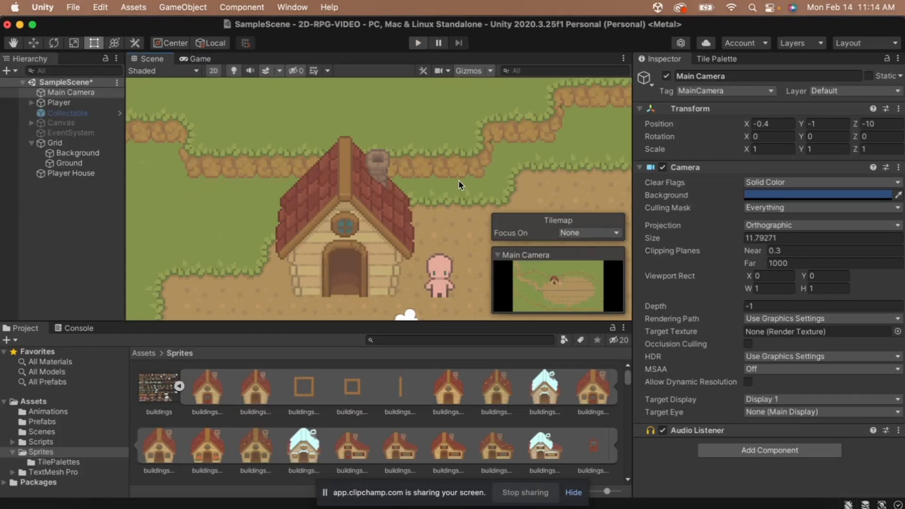
pyautogui.click(59, 102)
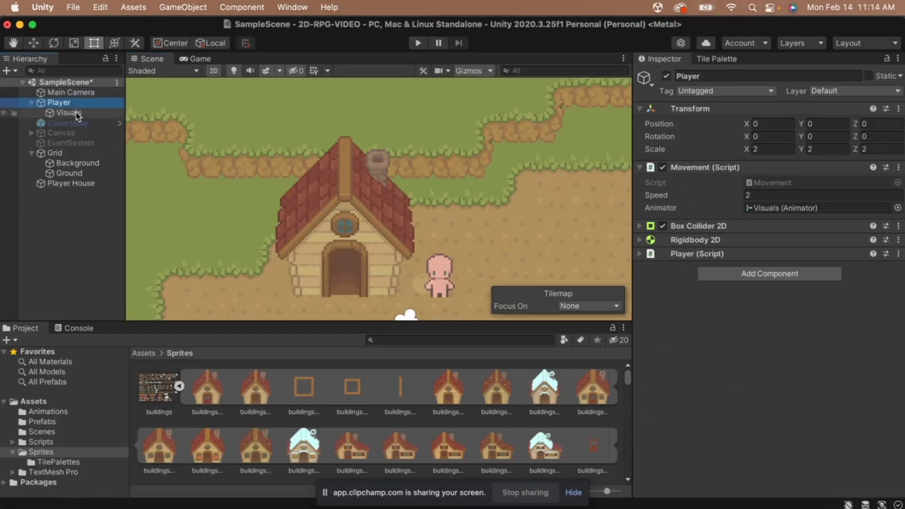
pyautogui.click(69, 113)
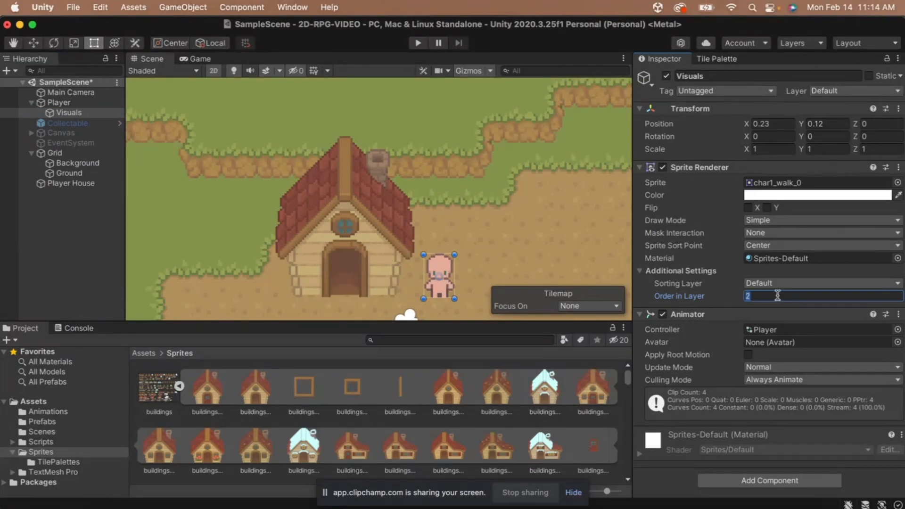
pyautogui.click(71, 183)
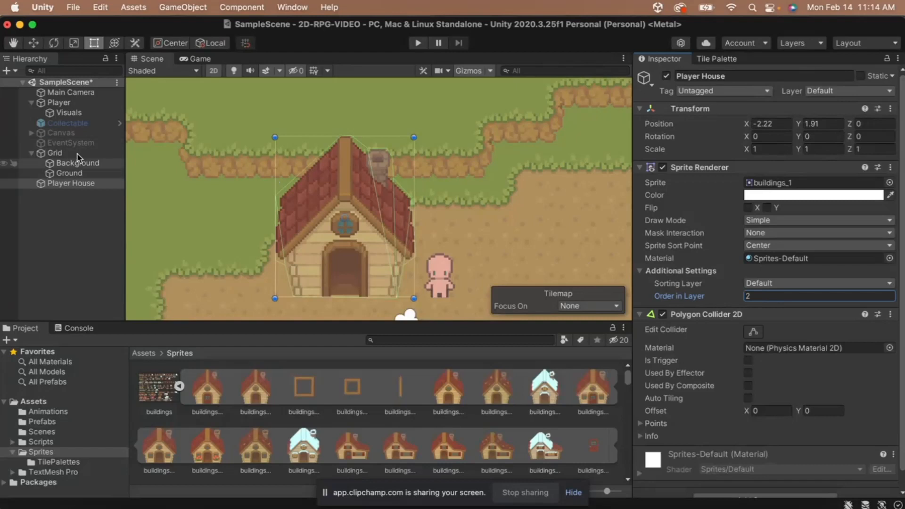
# Step: Freeze the Player's Rigidbody 2D rotation around Z
pyautogui.click(58, 101)
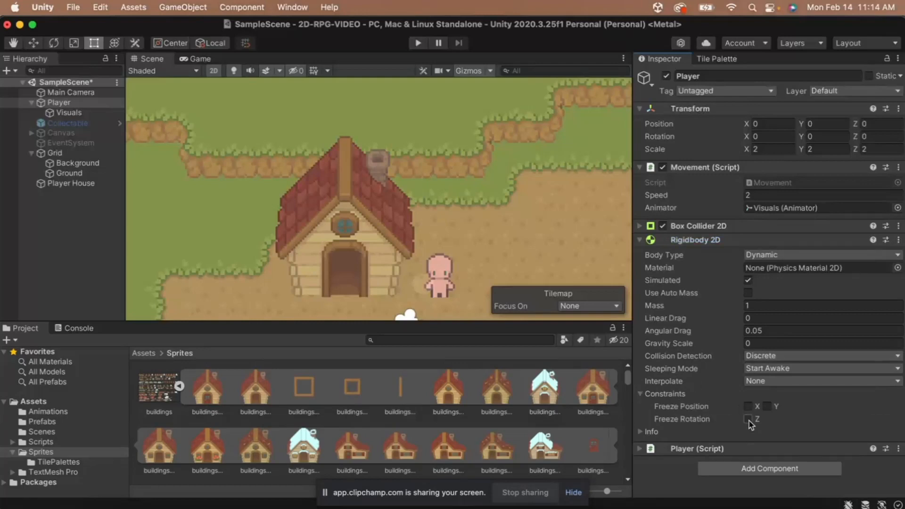
pyautogui.click(70, 182)
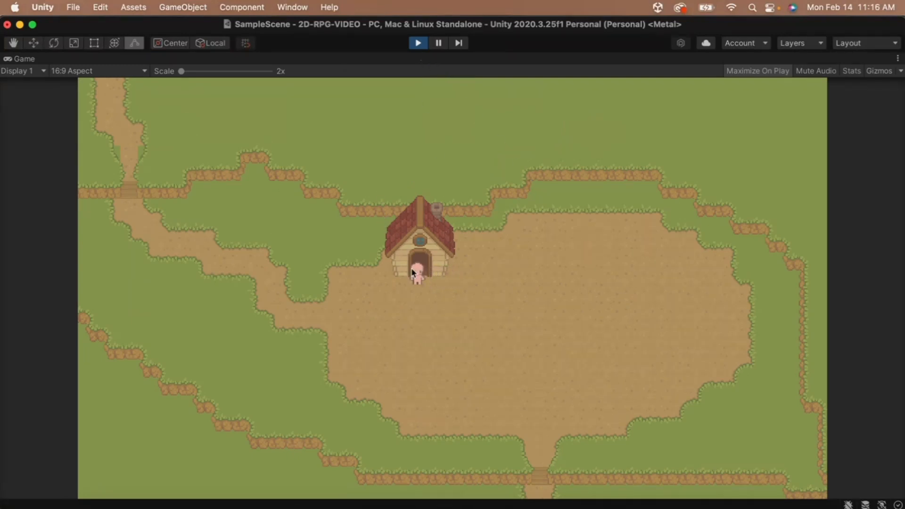
# Step: Scale the Game view up to 6x to watch the player near the door, then stop play
pyautogui.moveTo(182, 71); pyautogui.dragTo(198, 71)
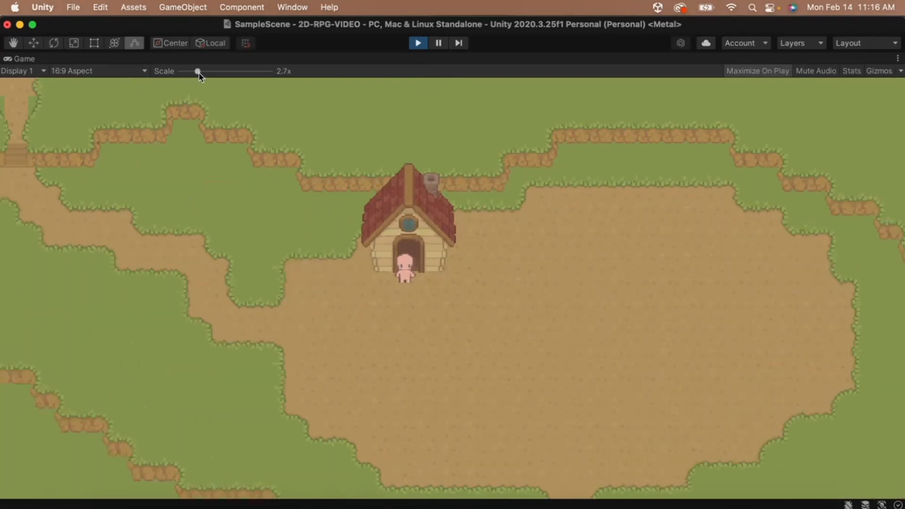
pyautogui.moveTo(198, 71); pyautogui.dragTo(242, 70)
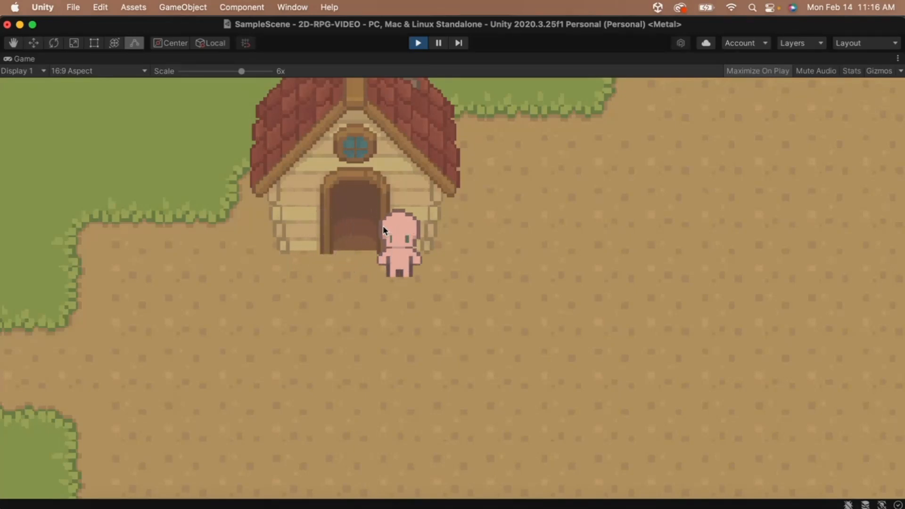
pyautogui.click(417, 43)
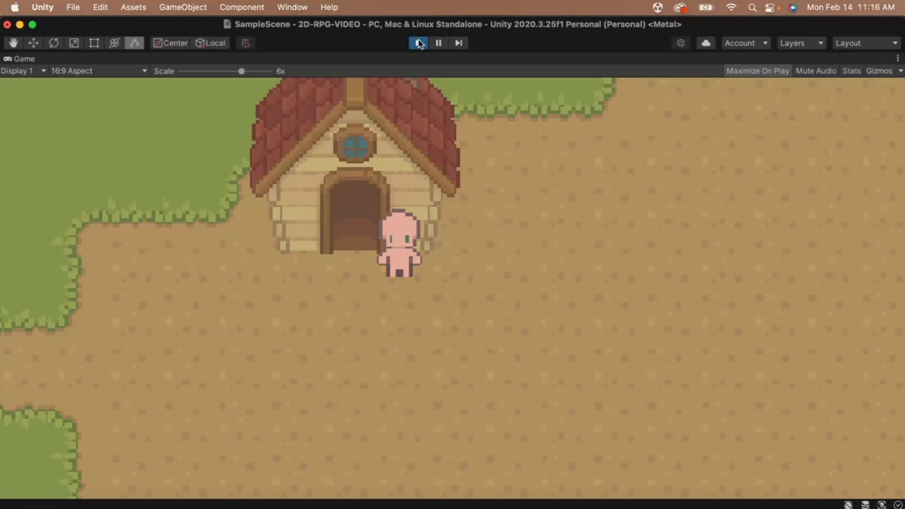
pyautogui.click(417, 43)
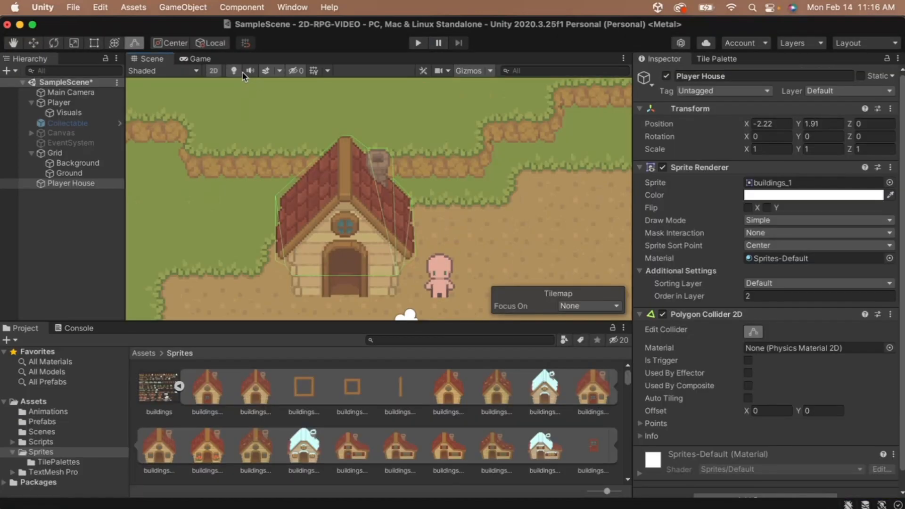
# Step: Select the Player and bring up its Movement.cs script for editing
pyautogui.click(58, 102)
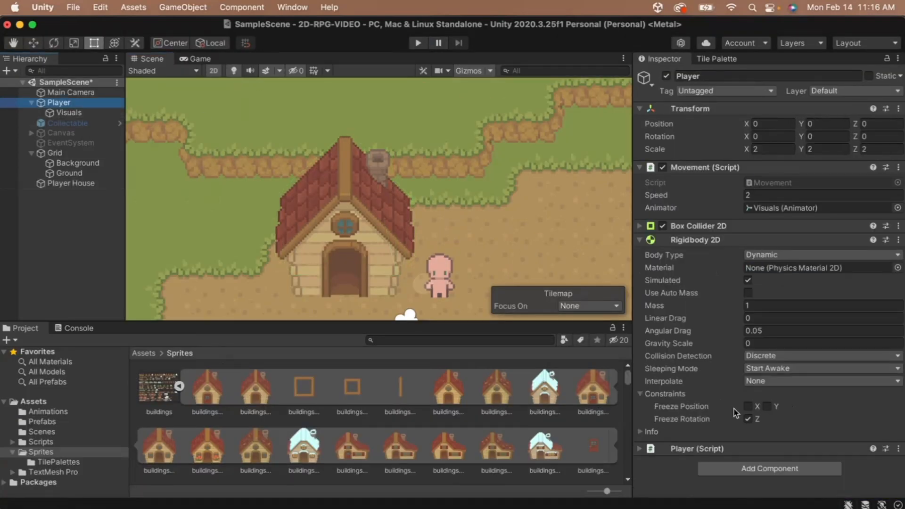
pyautogui.click(36, 441)
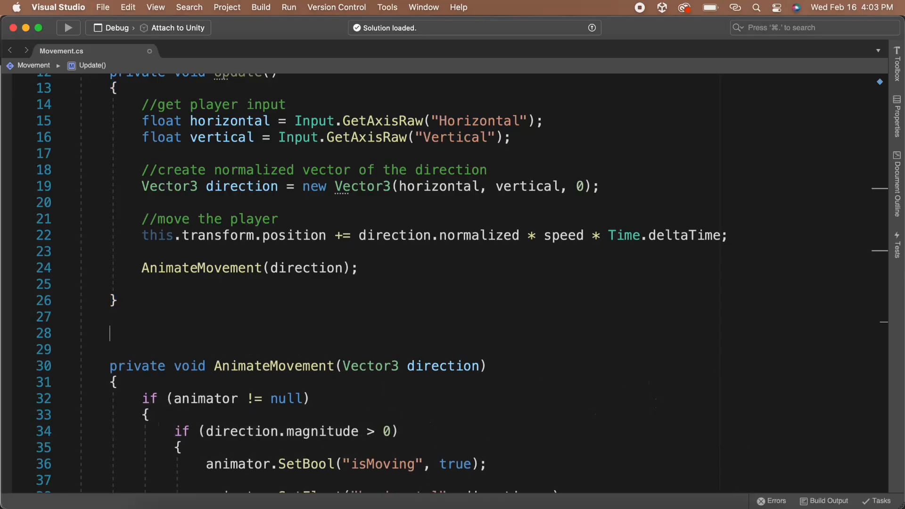
# Step: Add a private void FixedUpdate() method holding the transform.position update
pyautogui.write('void FixedUpdate(')
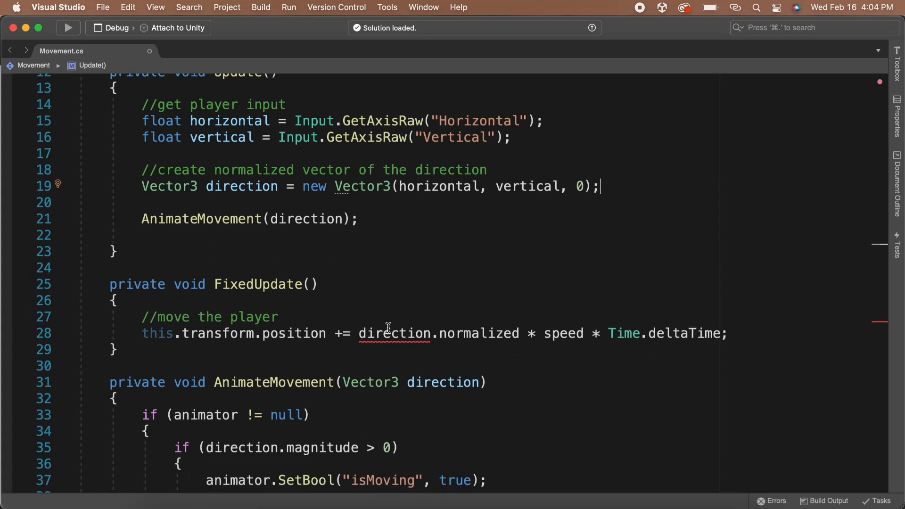
pyautogui.moveTo(209, 198)
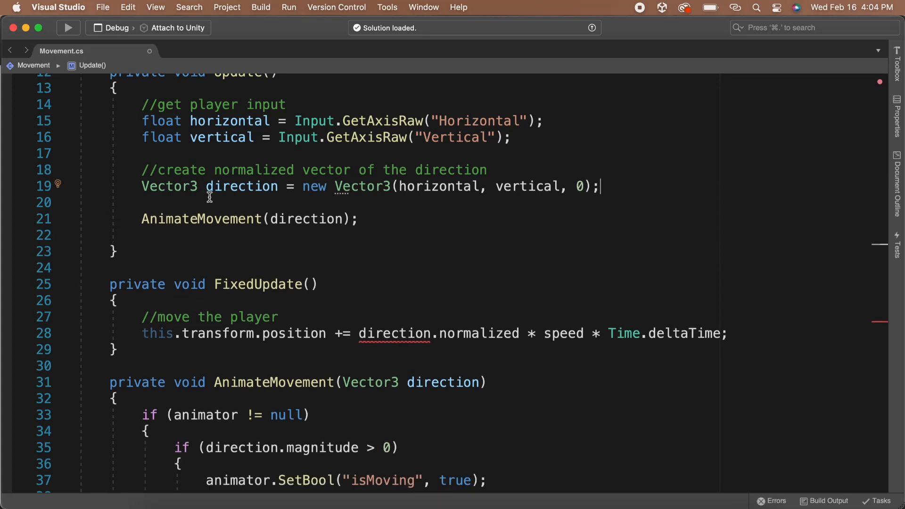
pyautogui.scroll(3)
pyautogui.write('private')
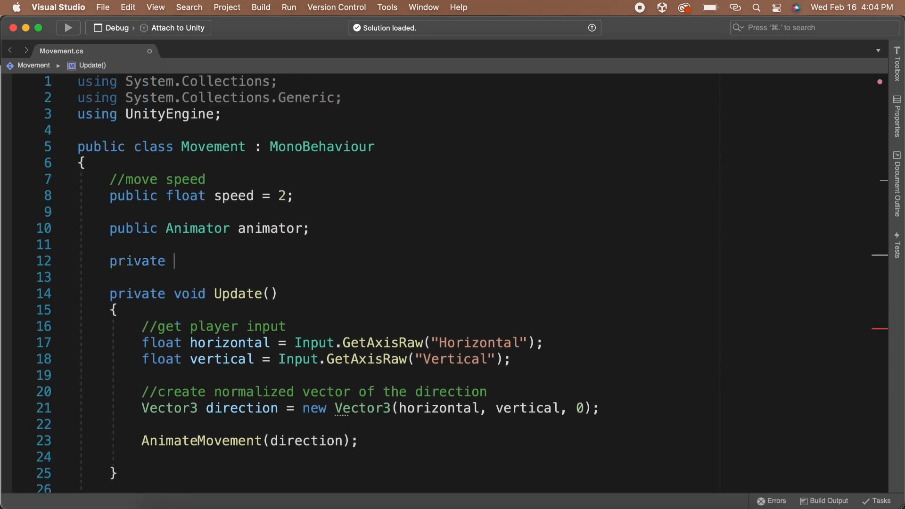
# Step: Declare private Vector3 direction as a field and drop the local type in Update
pyautogui.write('Vector3 direction;')
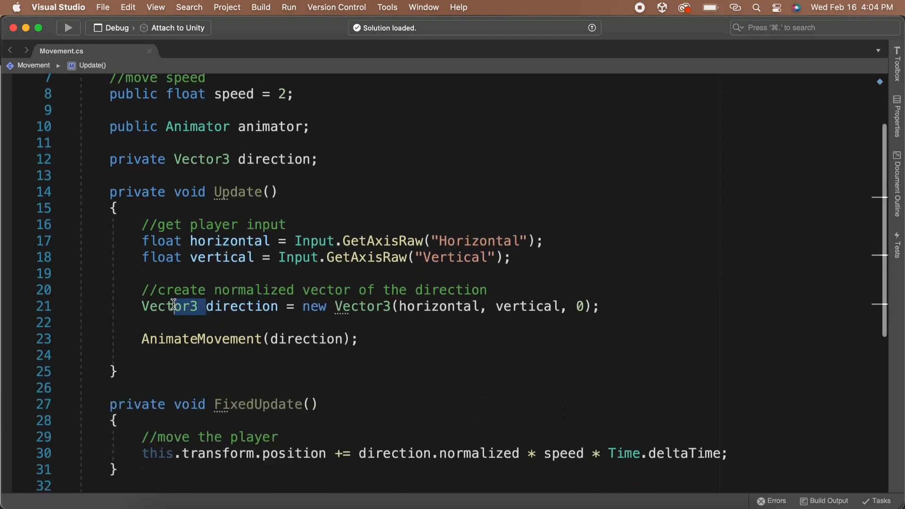
pyautogui.doubleClick(177, 306)
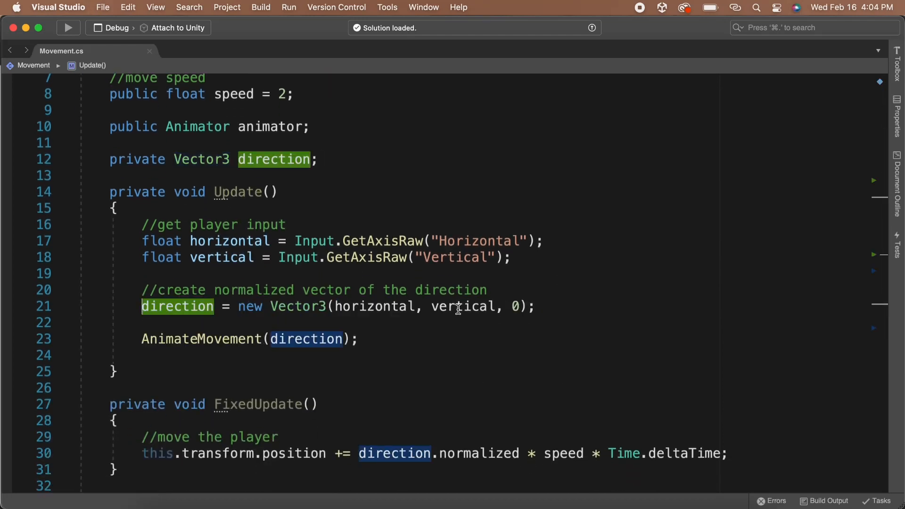
pyautogui.scroll(-3)
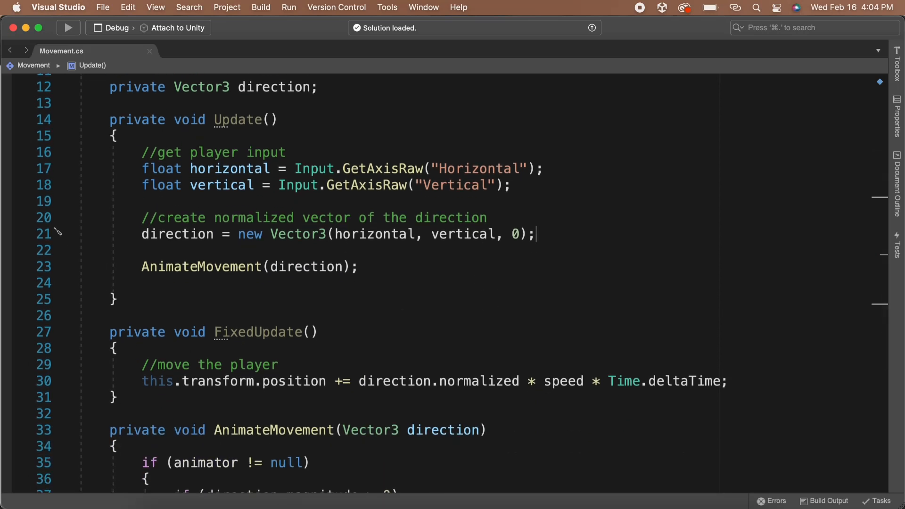
pyautogui.scroll(-3)
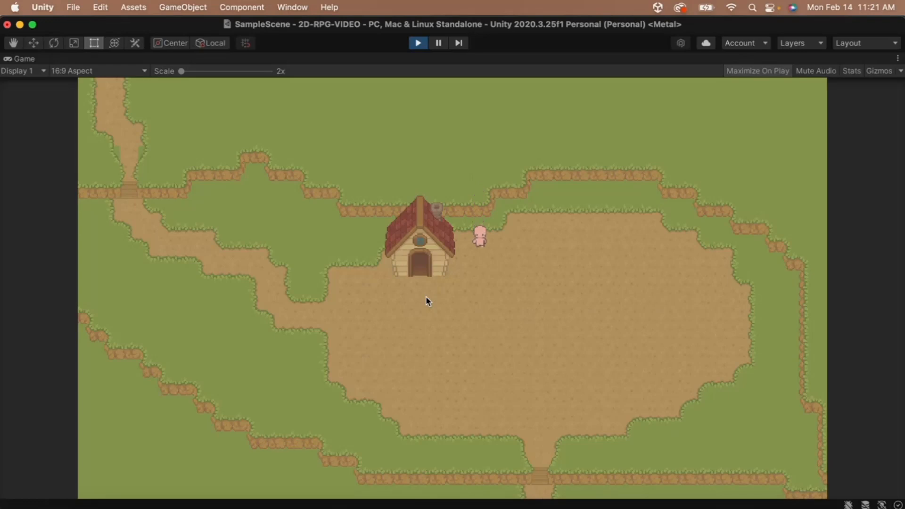
pyautogui.moveTo(416, 54)
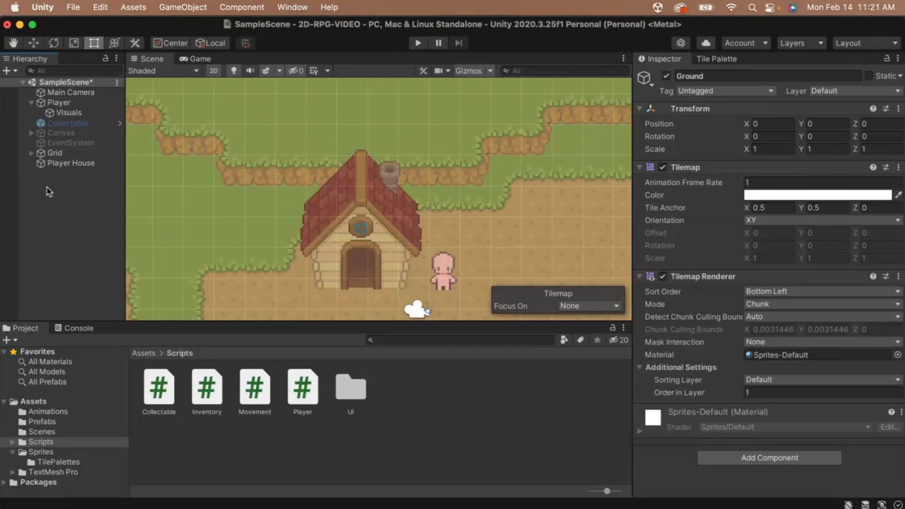
# Step: Create an empty Ground Colliders object with an empty child GameObject under it
pyautogui.rightClick(49, 191)
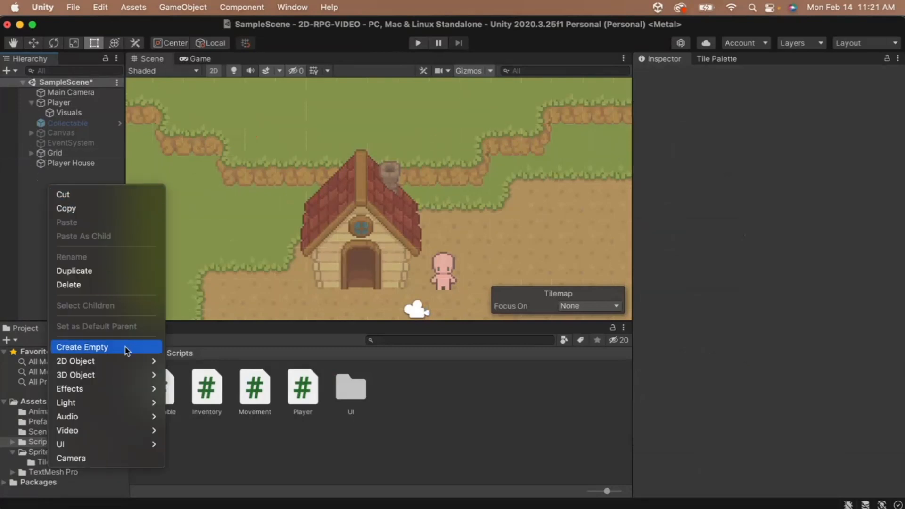
pyautogui.click(82, 346)
pyautogui.write('Ground Colliders')
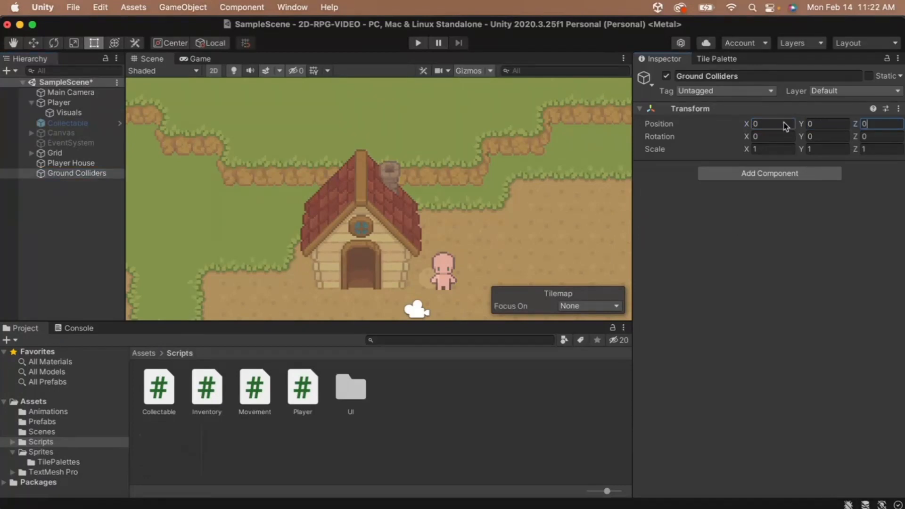
pyautogui.rightClick(77, 174)
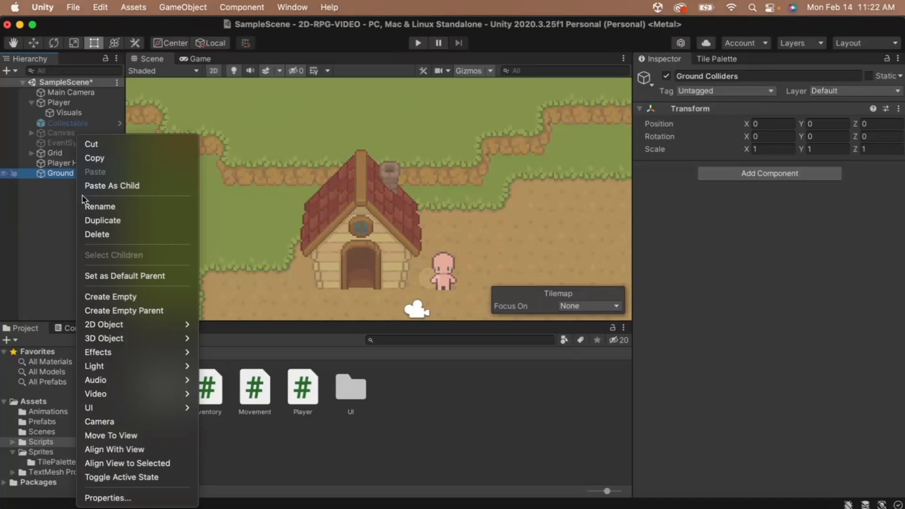
pyautogui.click(110, 295)
pyautogui.write('Ed')
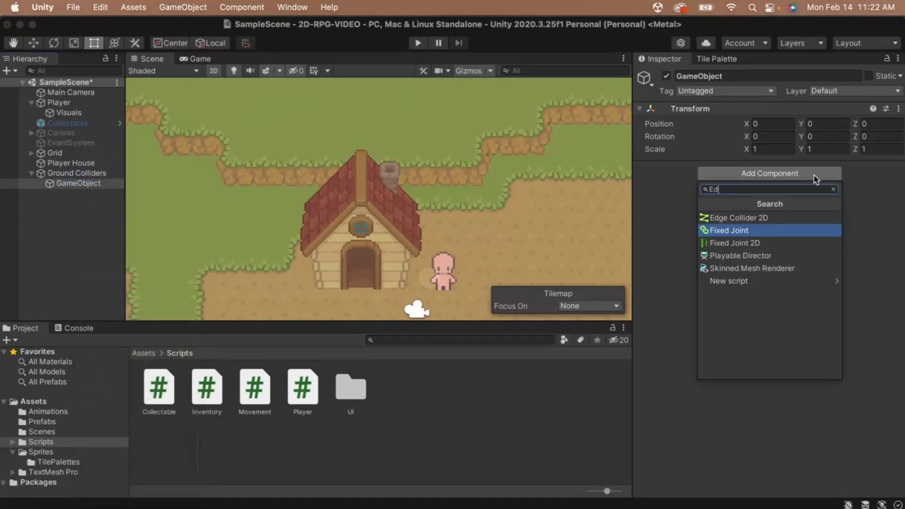
# Step: Add an Edge Collider 2D traced along the upper grass border, then run the game
pyautogui.click(739, 218)
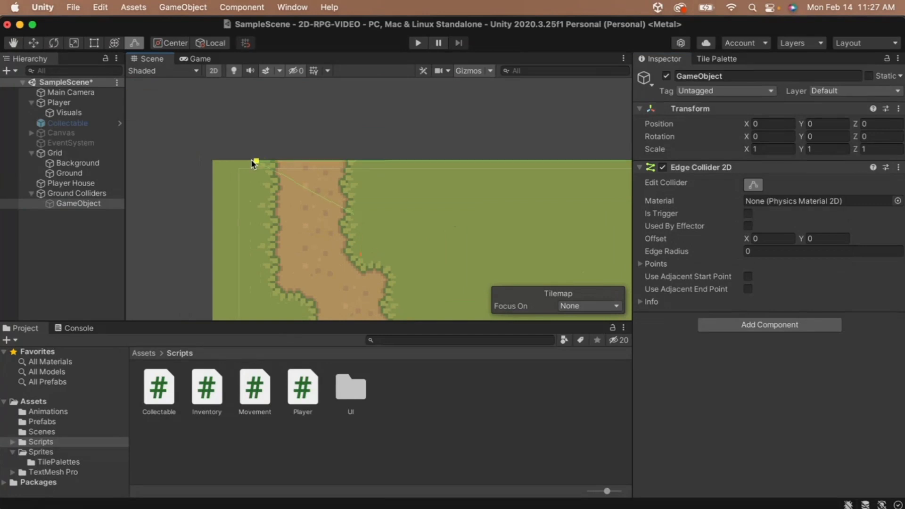
pyautogui.click(716, 58)
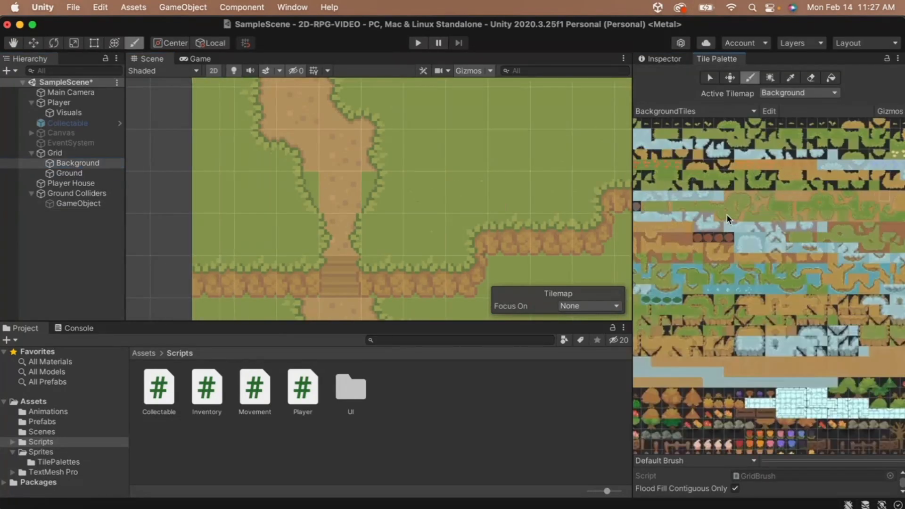
pyautogui.click(79, 204)
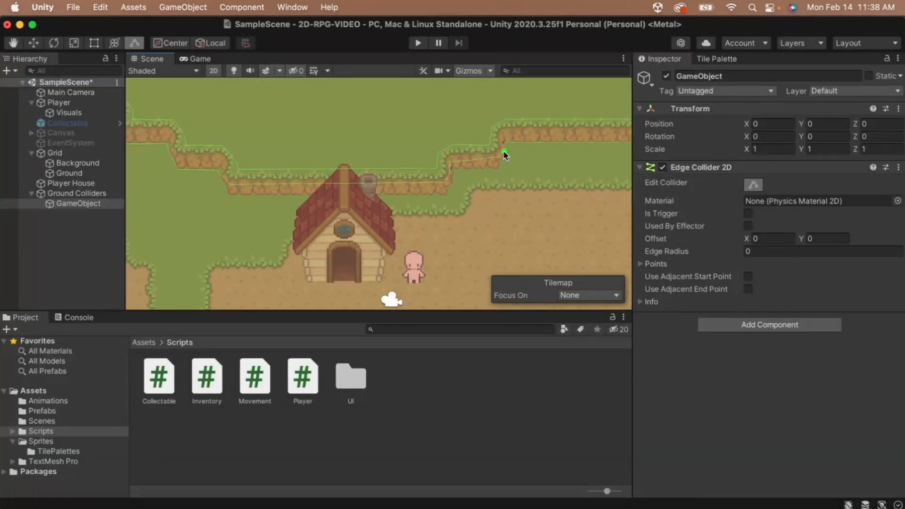
pyautogui.click(416, 43)
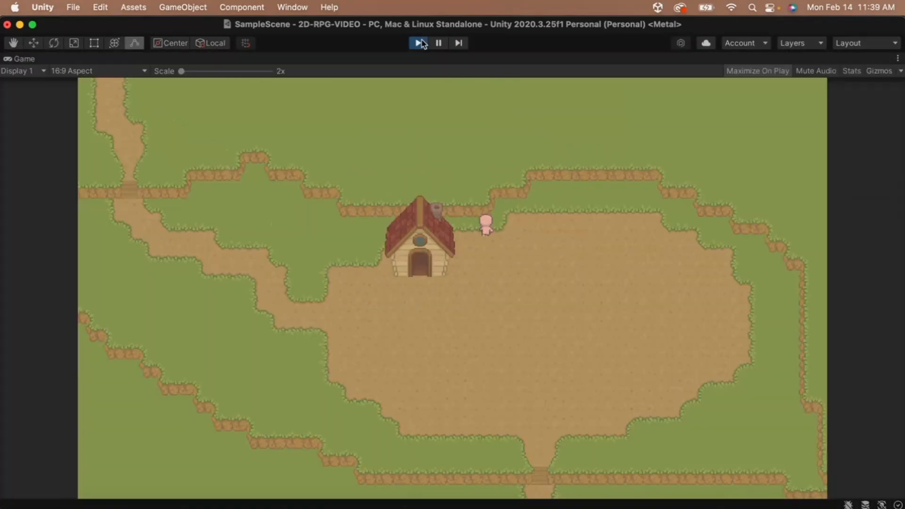